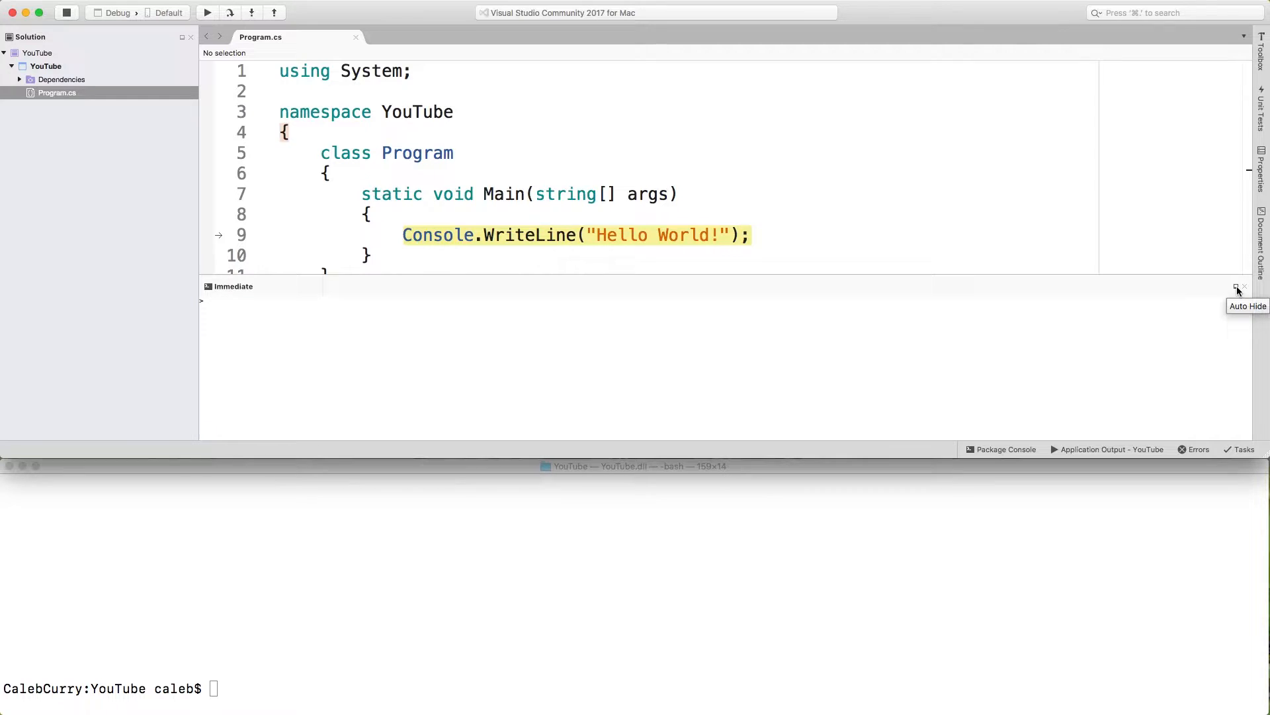
Toggle the Immediate panel, show Document Outline, then run dotnet run in Terminal.
{"action": "left_click", "coordinate": [1237, 288]}
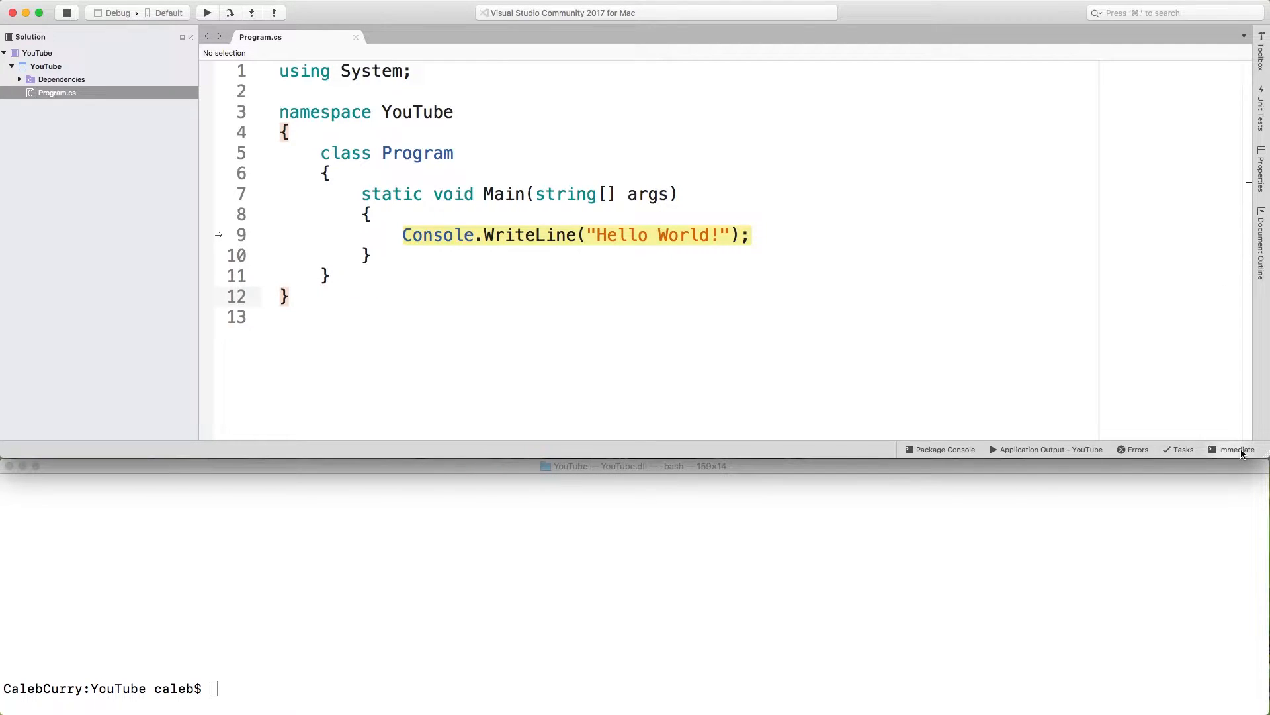
{"action": "left_click", "coordinate": [1233, 449]}
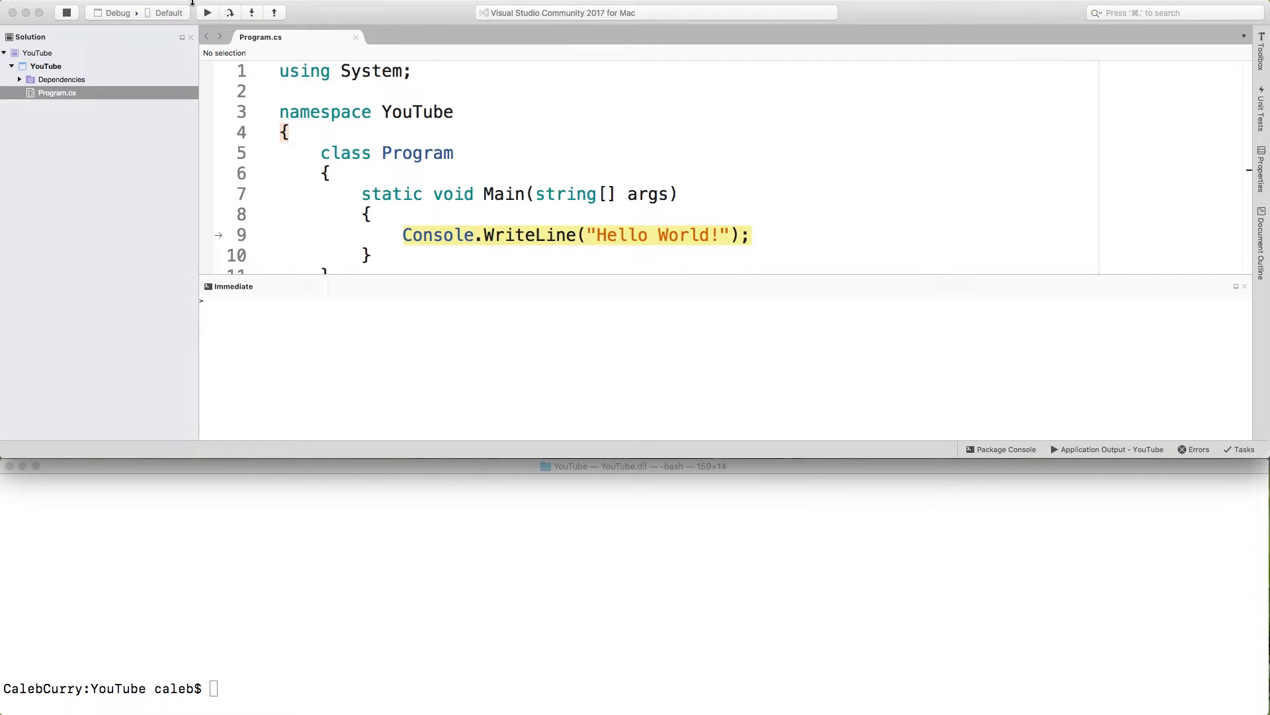
{"action": "left_click", "coordinate": [228, 7]}
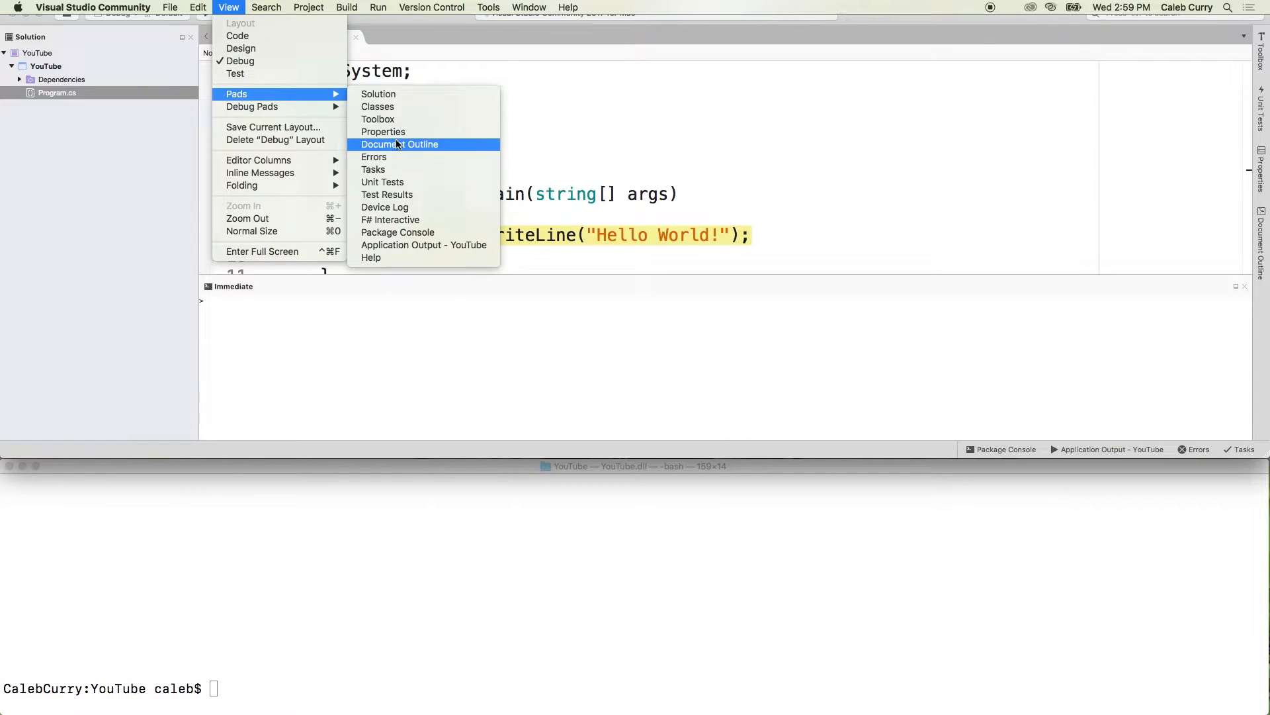
{"action": "left_click", "coordinate": [399, 145]}
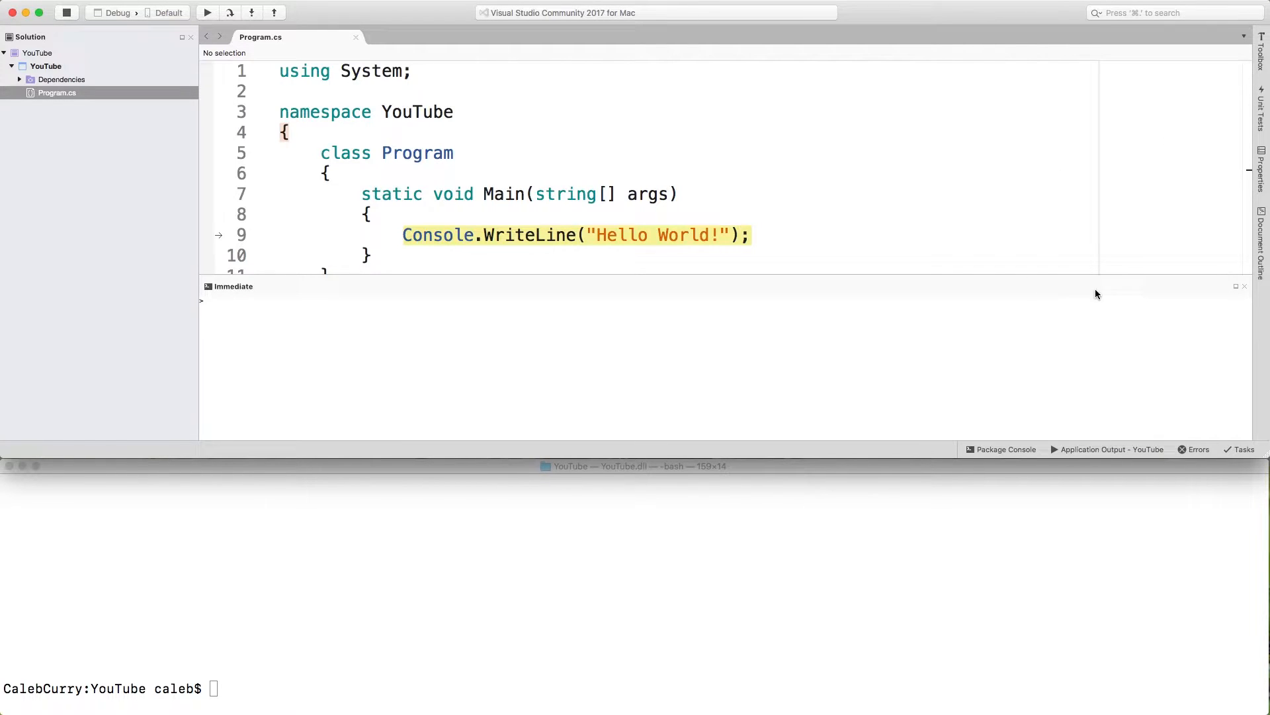
{"action": "left_click", "coordinate": [665, 303]}
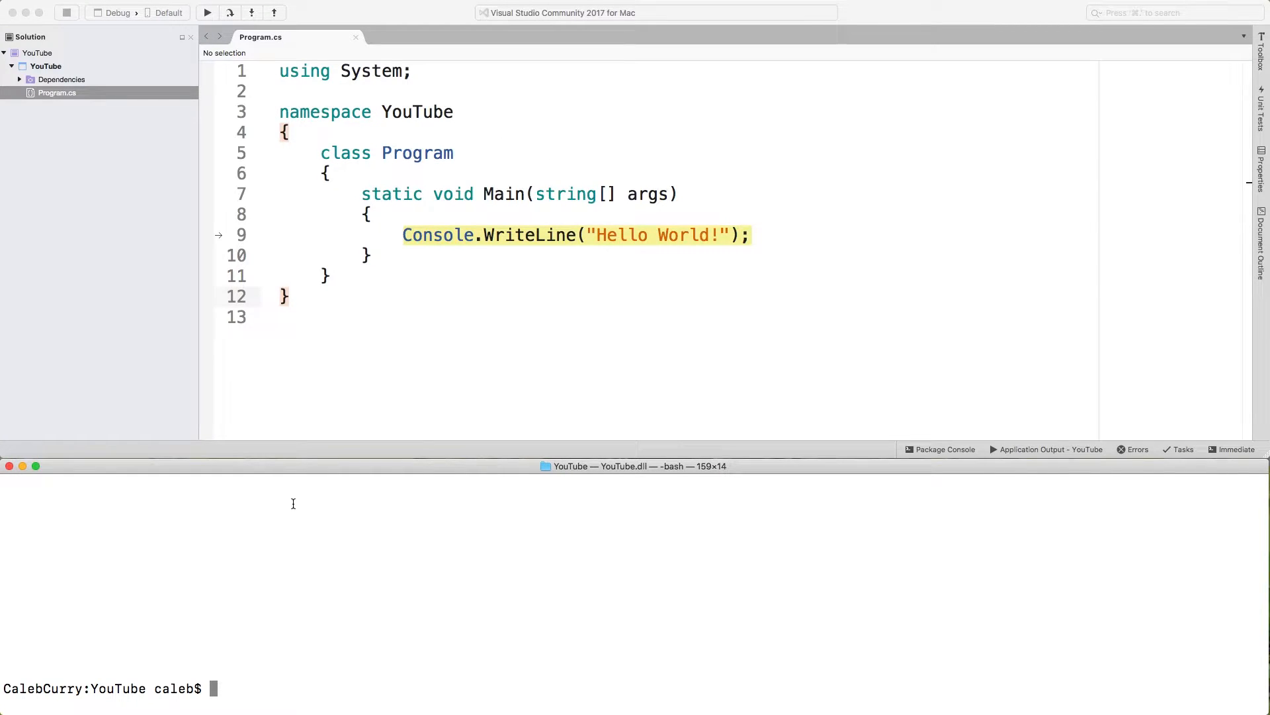
{"action": "type", "text": "dotnet run"}
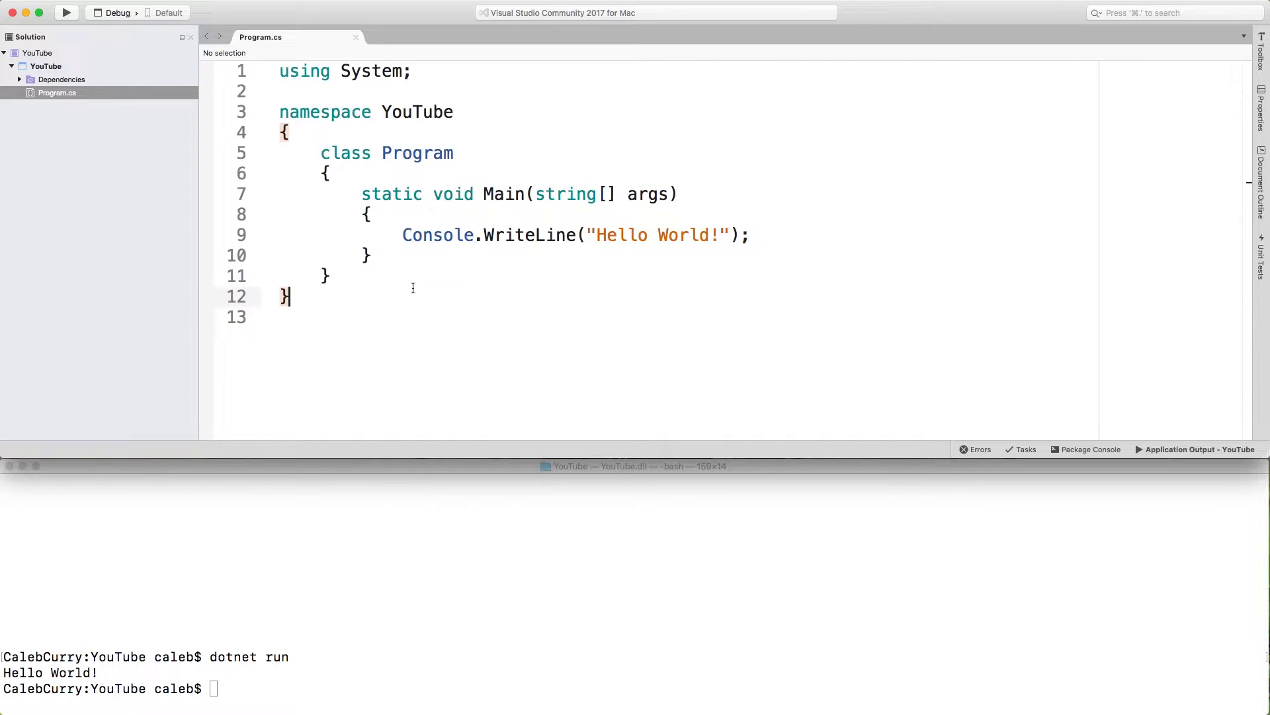
{"action": "mouse_move", "coordinate": [405, 336]}
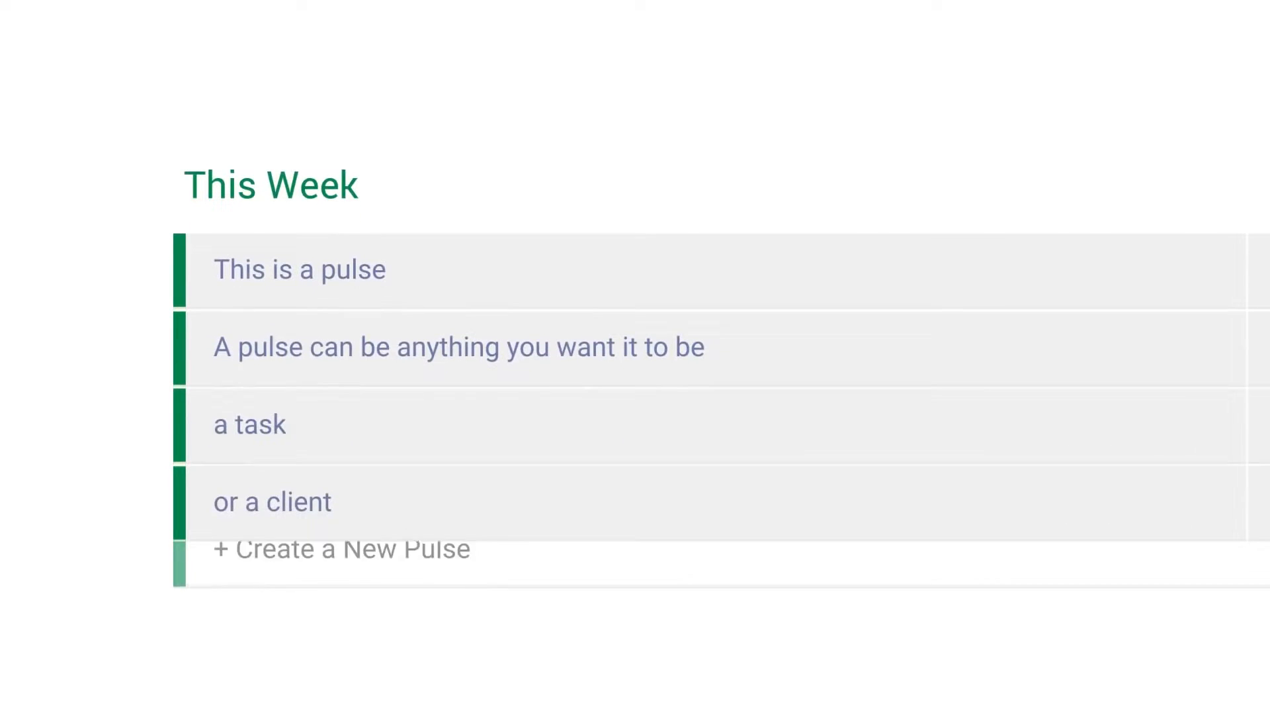
On the Software Dev board, give Best Practices blog an owner, 4-star Effort, Medium Impact.
{"action": "left_click", "coordinate": [341, 549]}
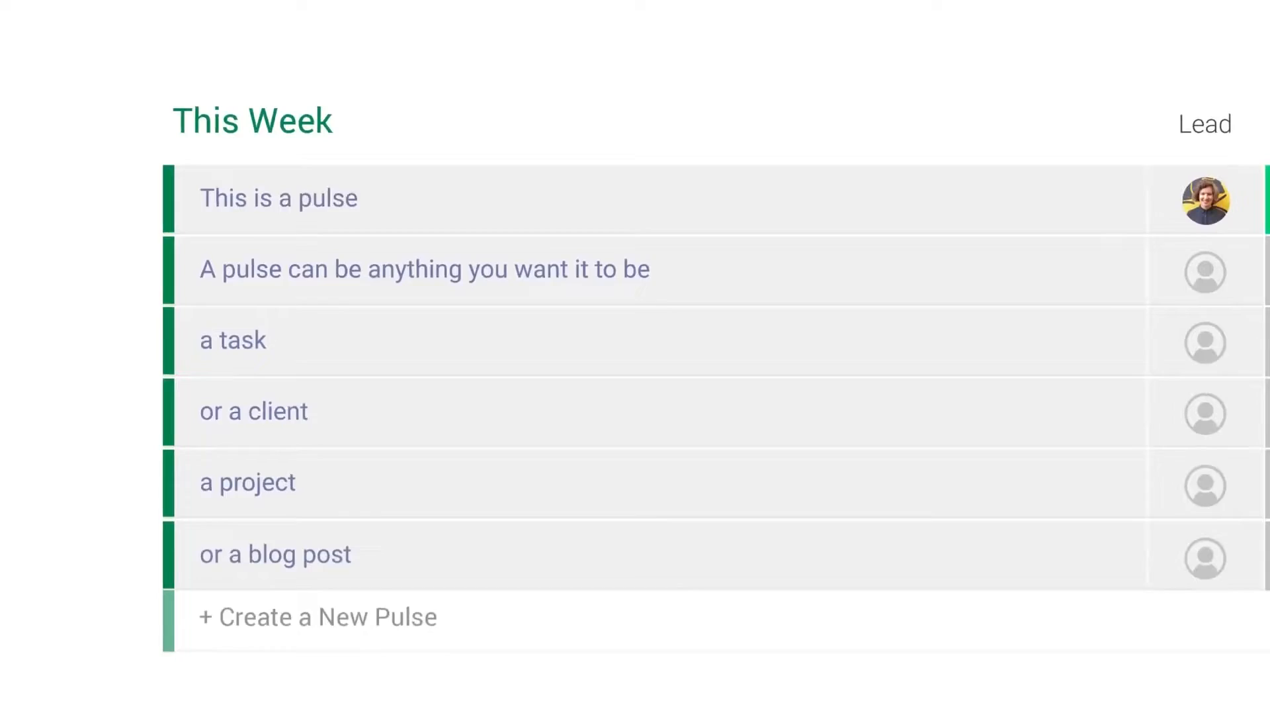
{"action": "left_click", "coordinate": [133, 131]}
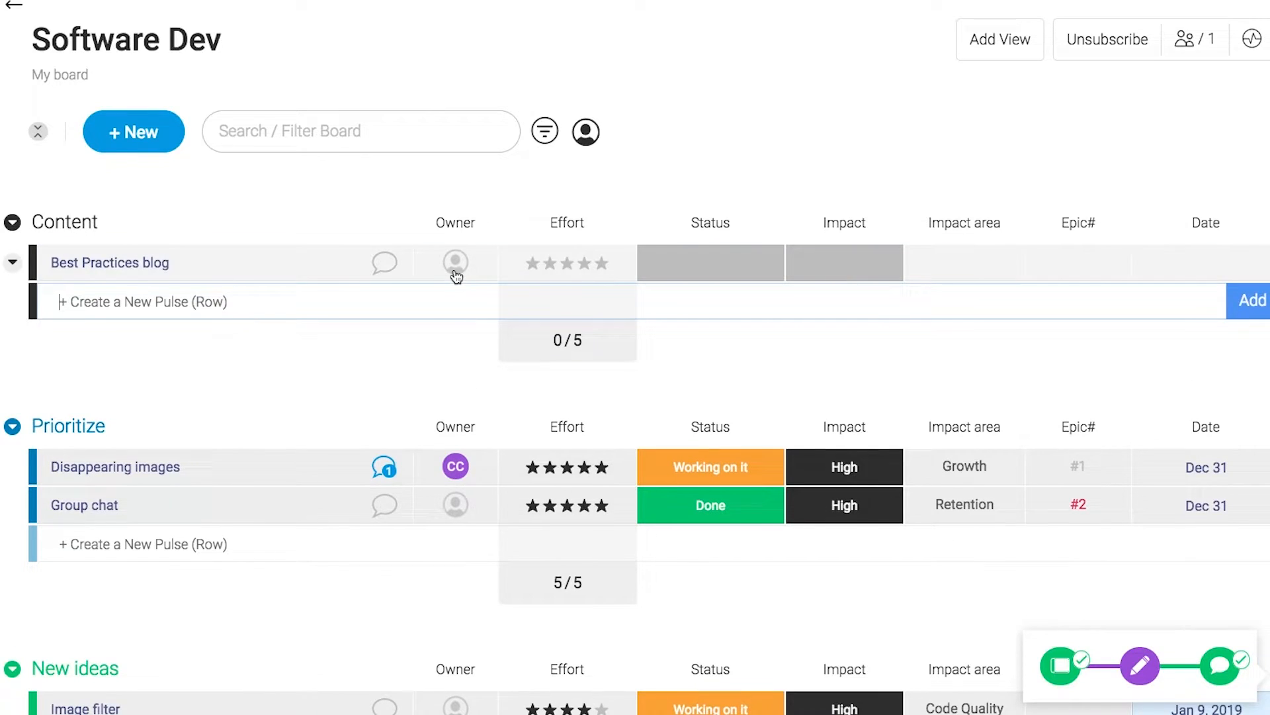
{"action": "left_click", "coordinate": [455, 262]}
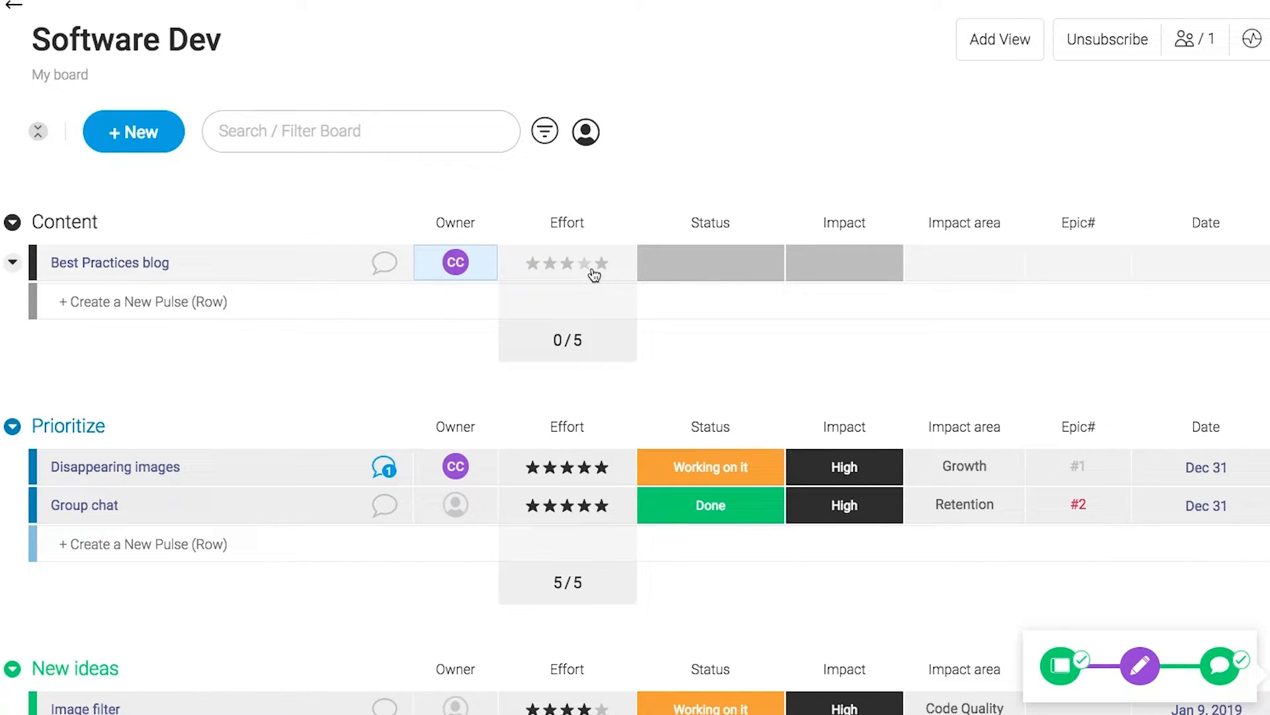
{"action": "left_click", "coordinate": [577, 262]}
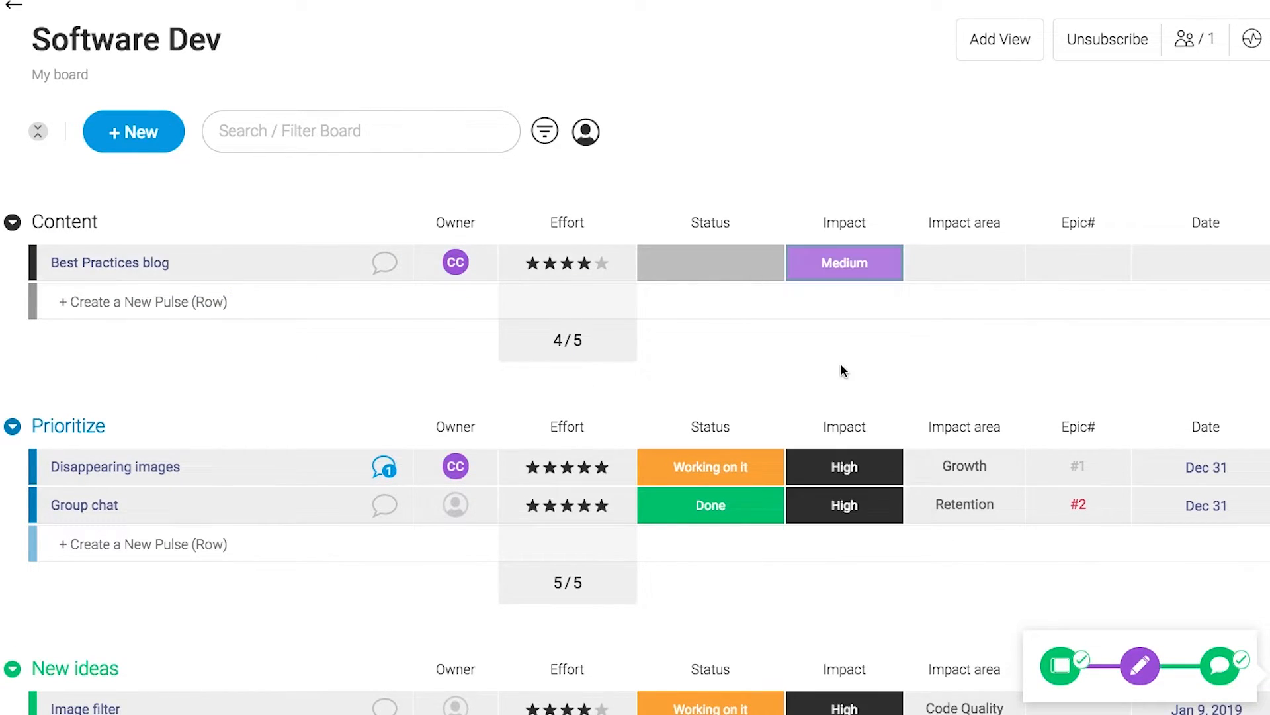
{"action": "left_click", "coordinate": [963, 262]}
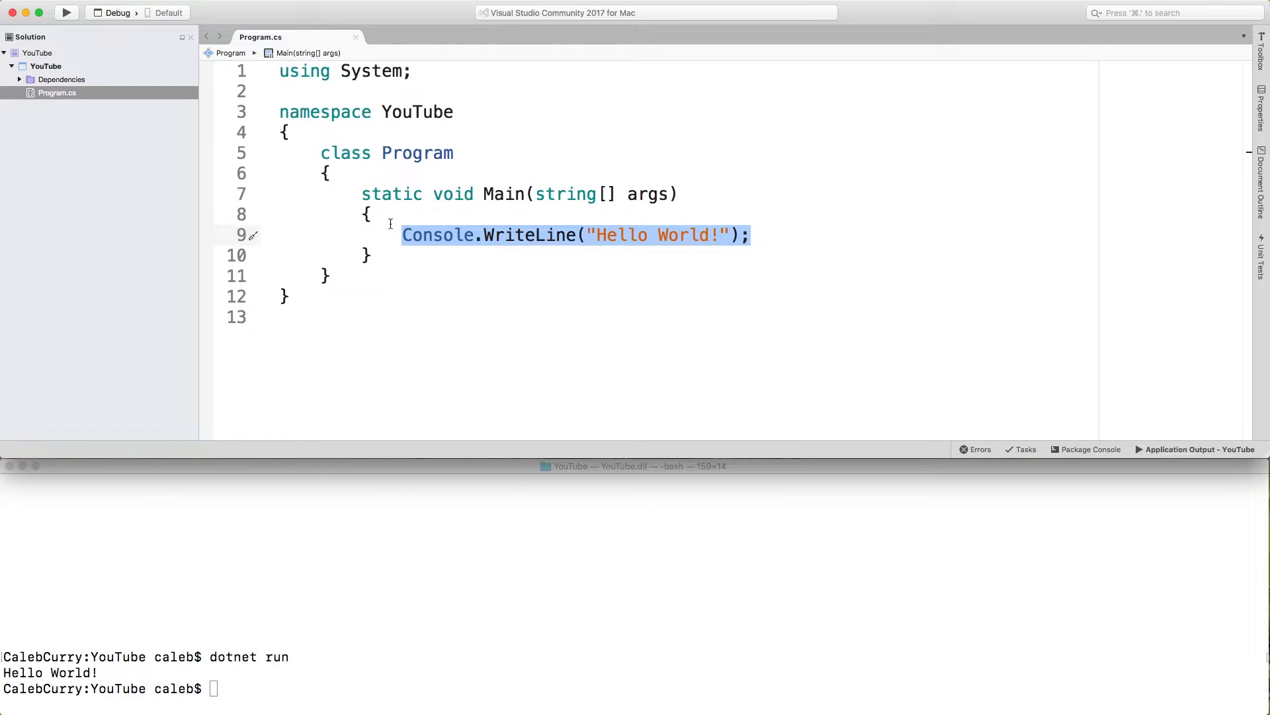
Add the comment '//a statement' after the WriteLine line.
{"action": "left_click", "coordinate": [754, 235]}
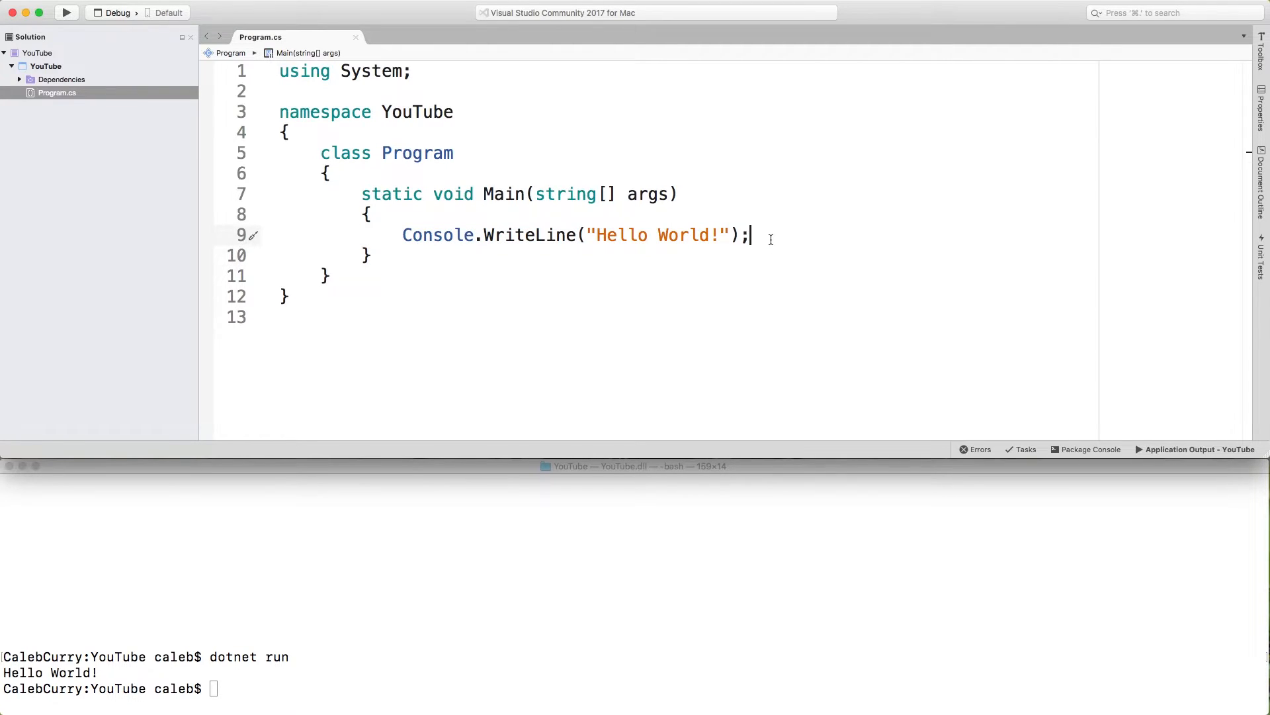
{"action": "type", "text": "//"}
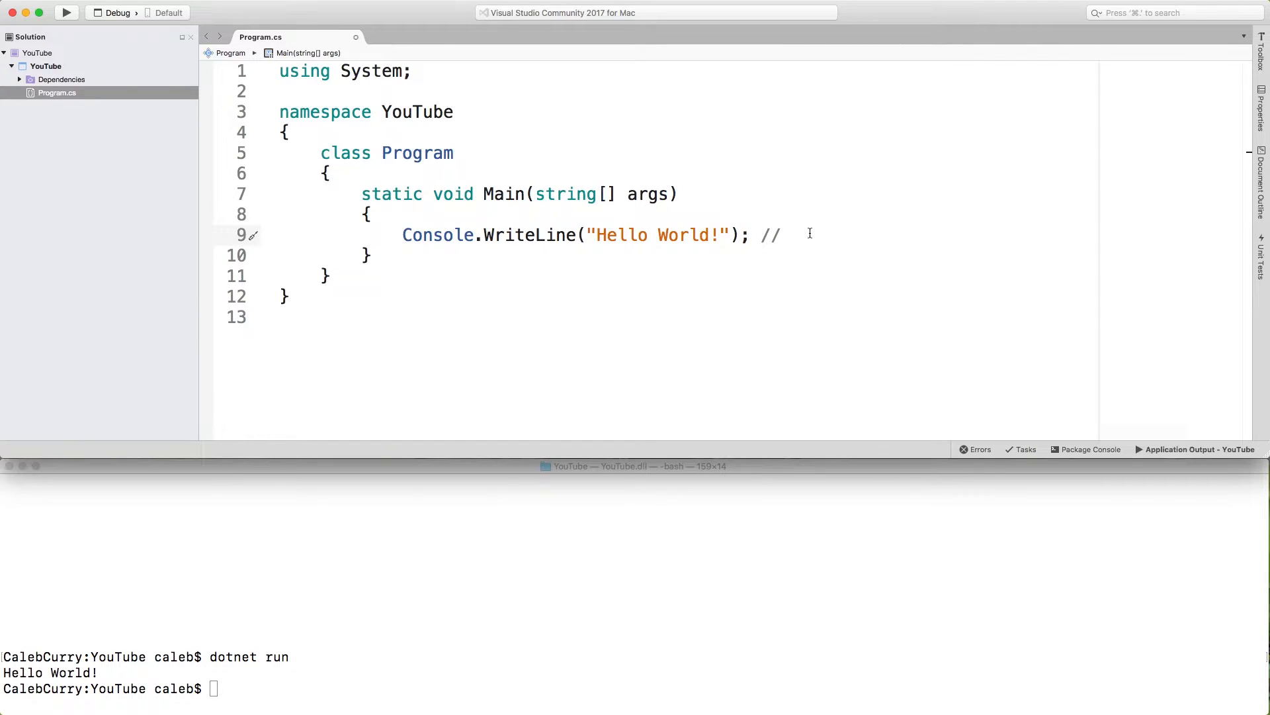
{"action": "type", "text": "a stat"}
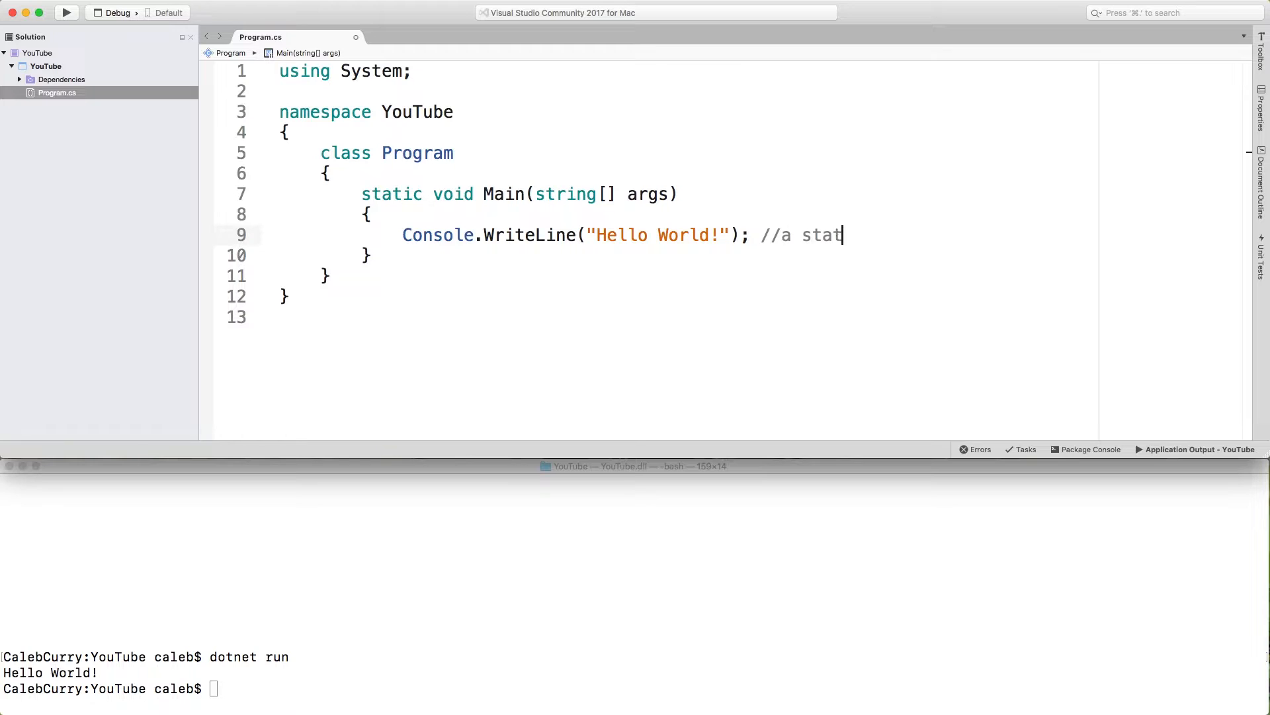
{"action": "type", "text": "ement"}
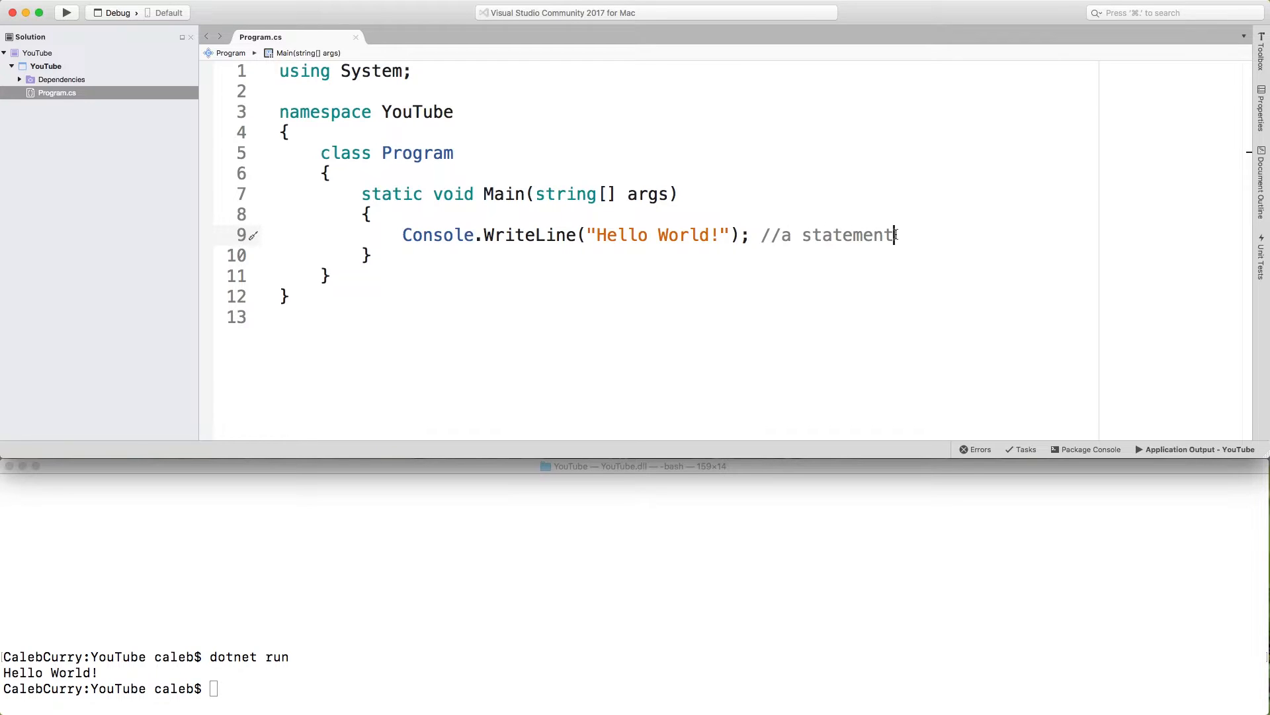
Duplicate the commented line printing 'Best friend!' and run dotnet run.
{"action": "left_click_drag", "start_coordinate": [660, 235], "coordinate": [896, 234]}
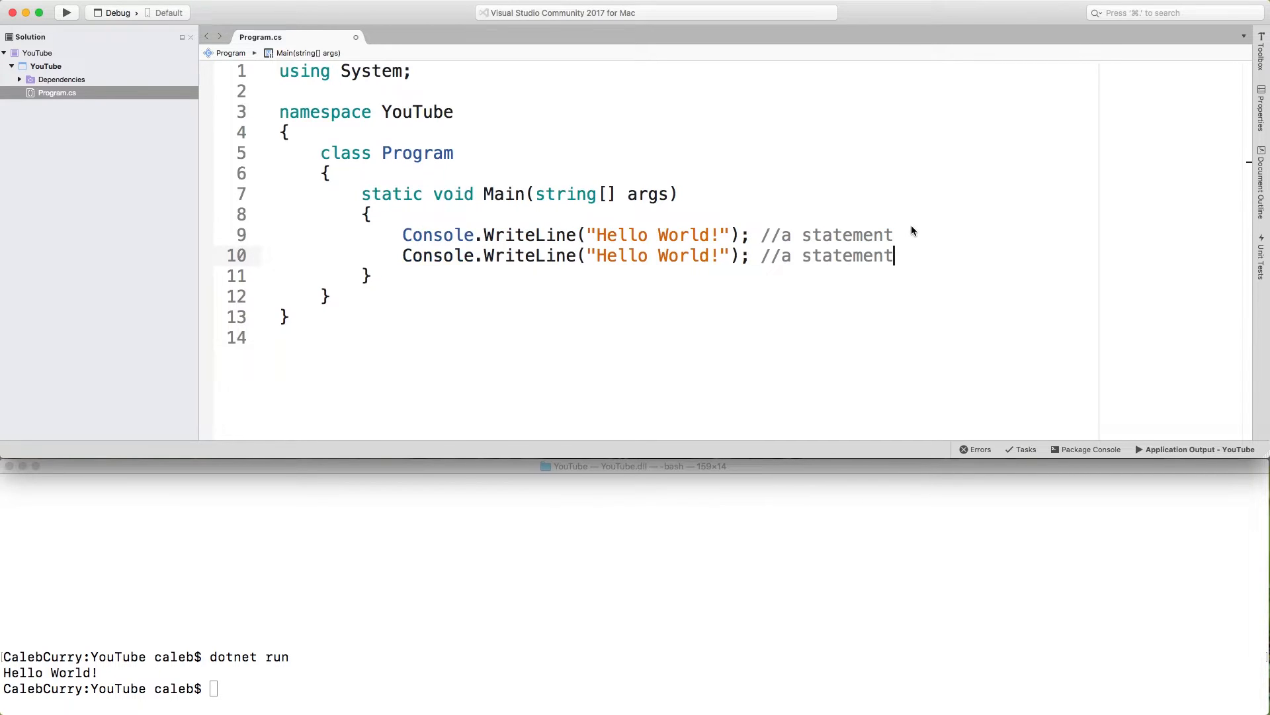
{"action": "type", "text": "Best friend!"}
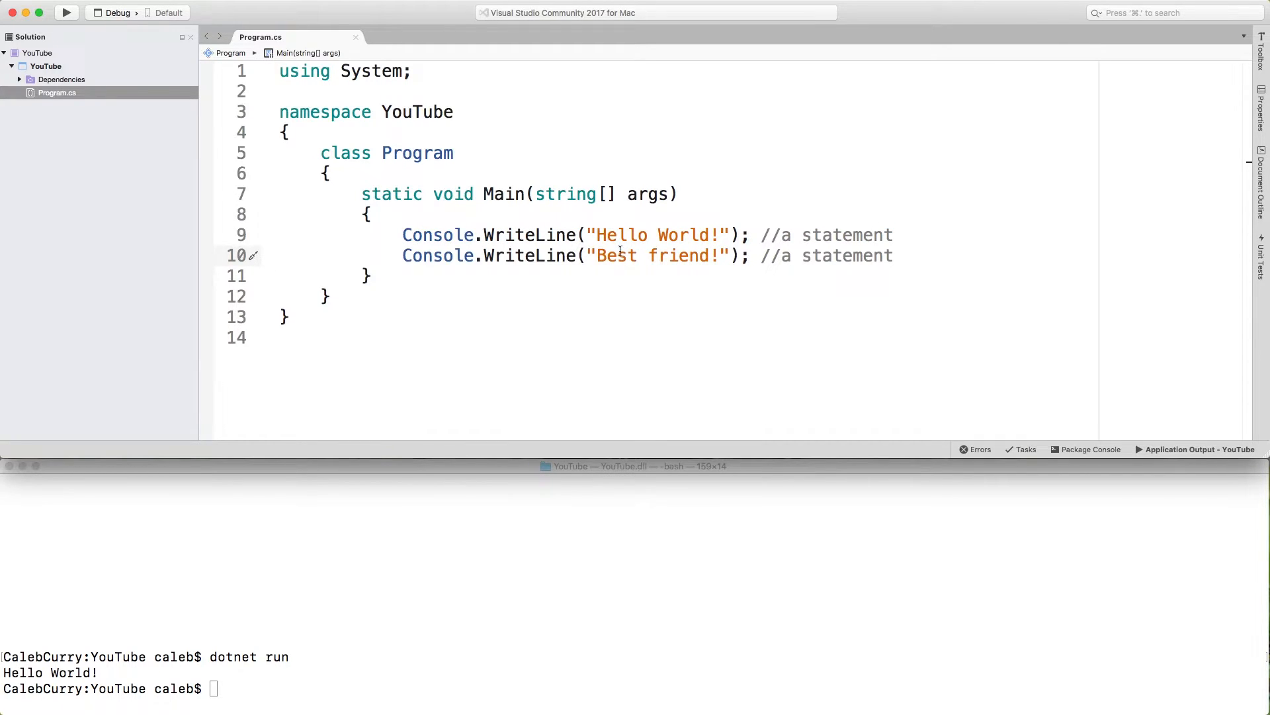
{"action": "left_click", "coordinate": [896, 256]}
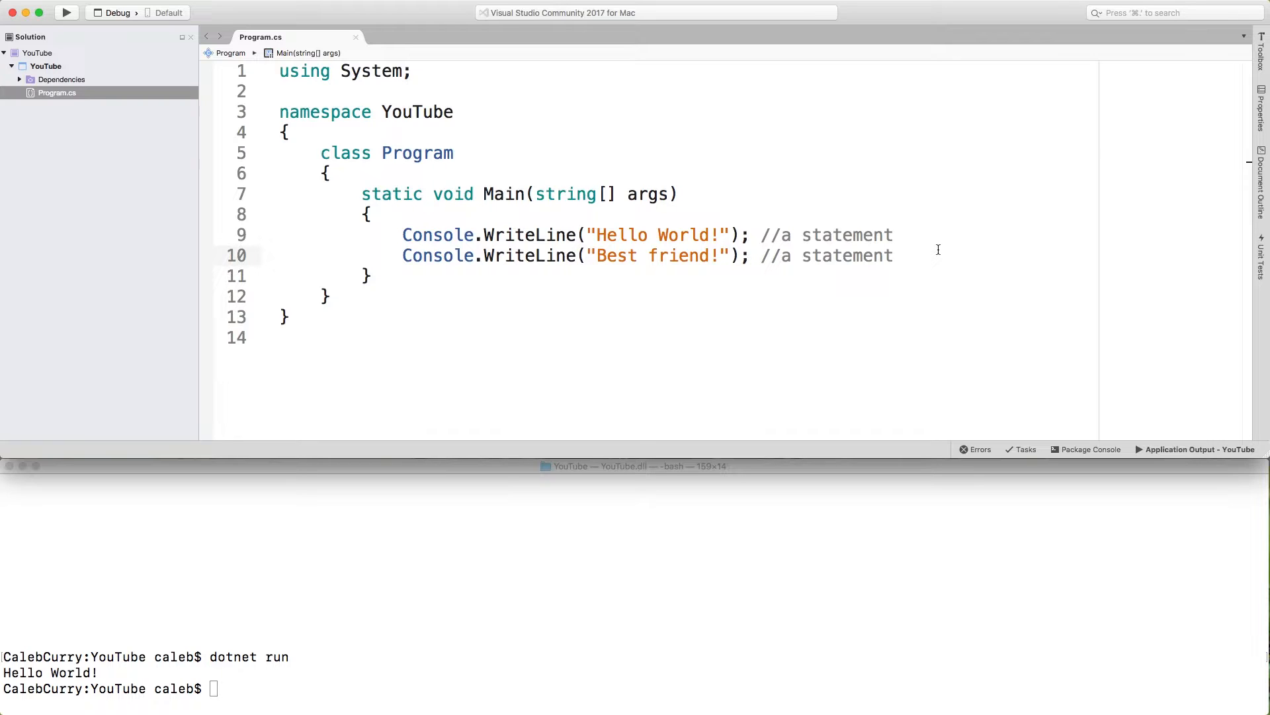
{"action": "type", "text": "dotnet run"}
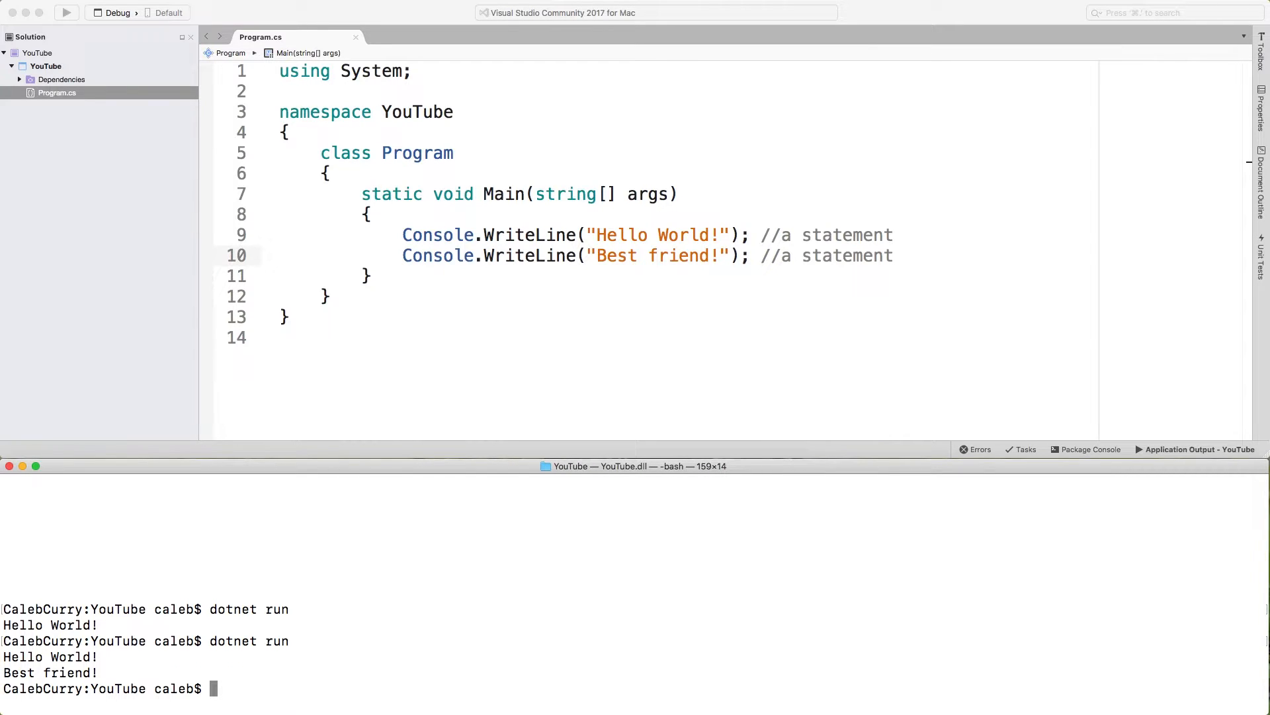
{"action": "mouse_move", "coordinate": [577, 263]}
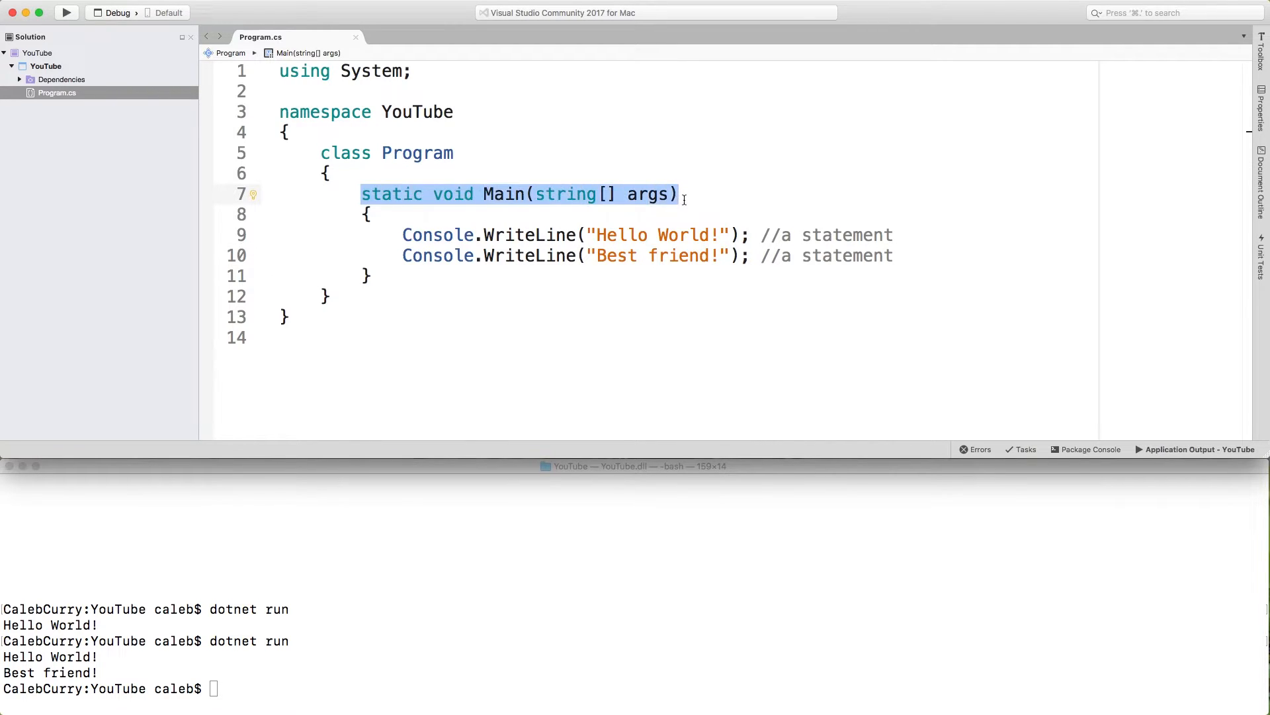
Comment Main with '//a method - contains a block of code'.
{"action": "type", "text": "//"}
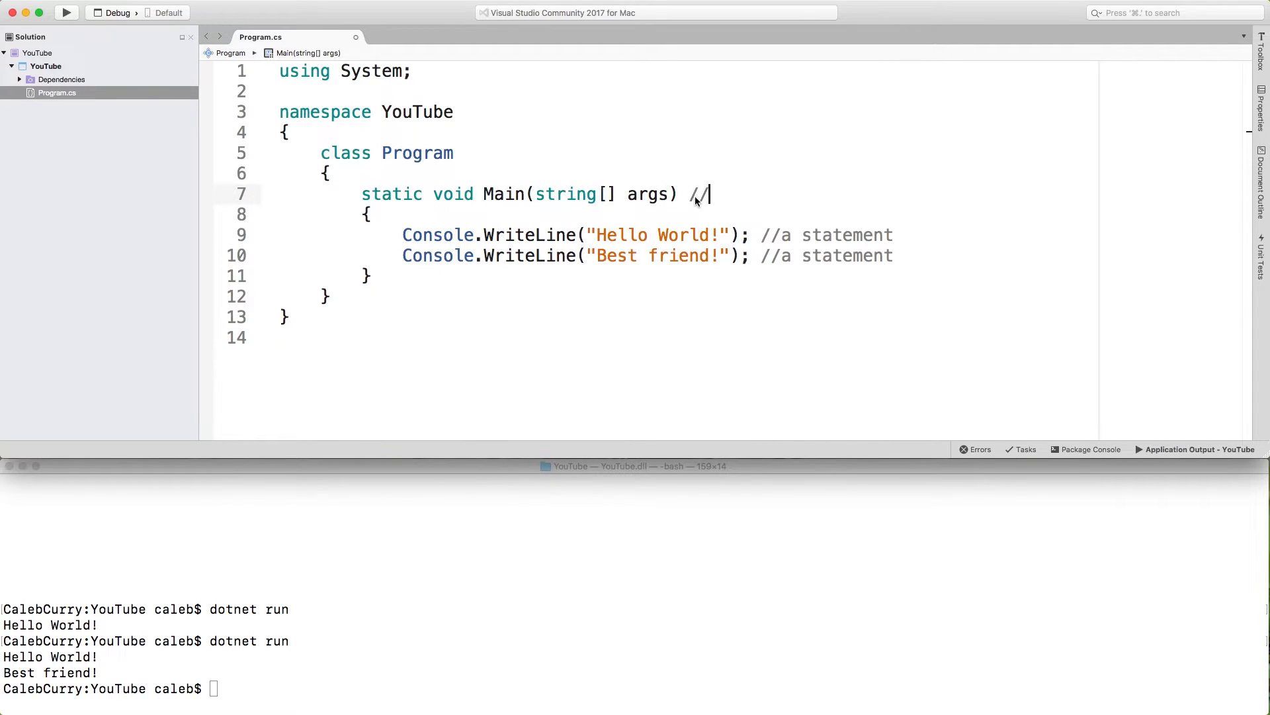
{"action": "type", "text": "a method - co"}
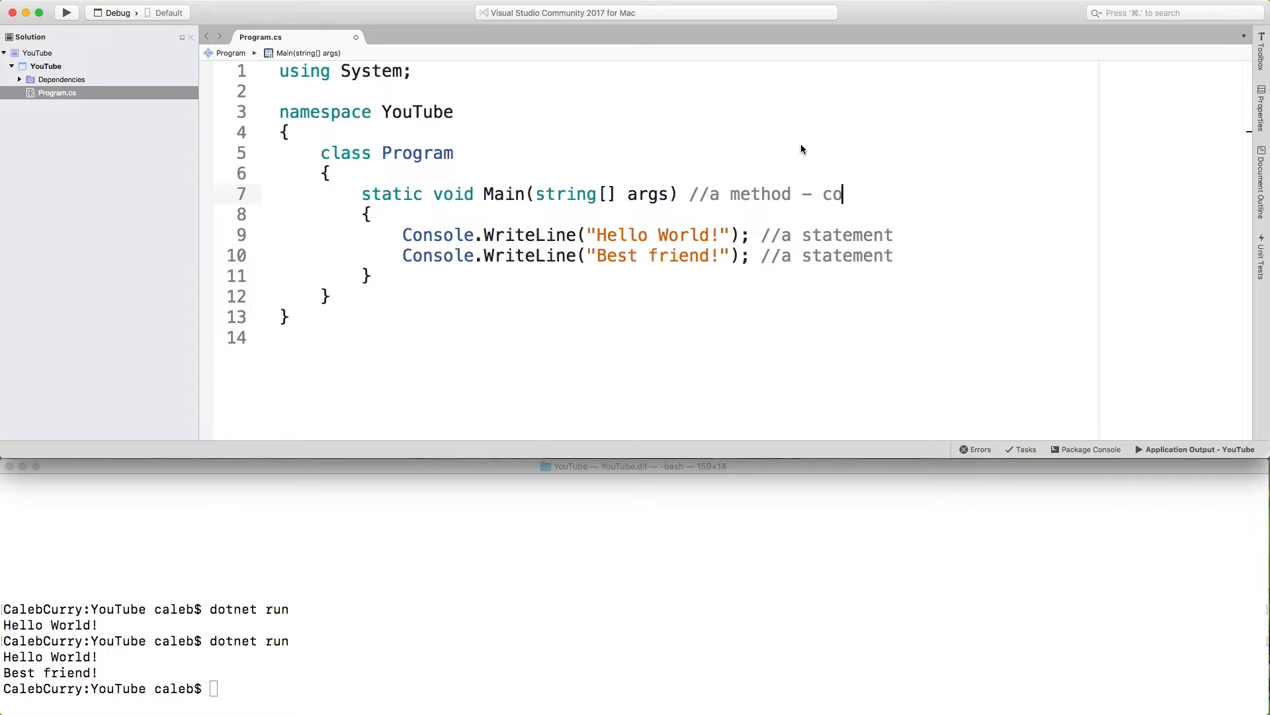
{"action": "type", "text": "ntains a block of code"}
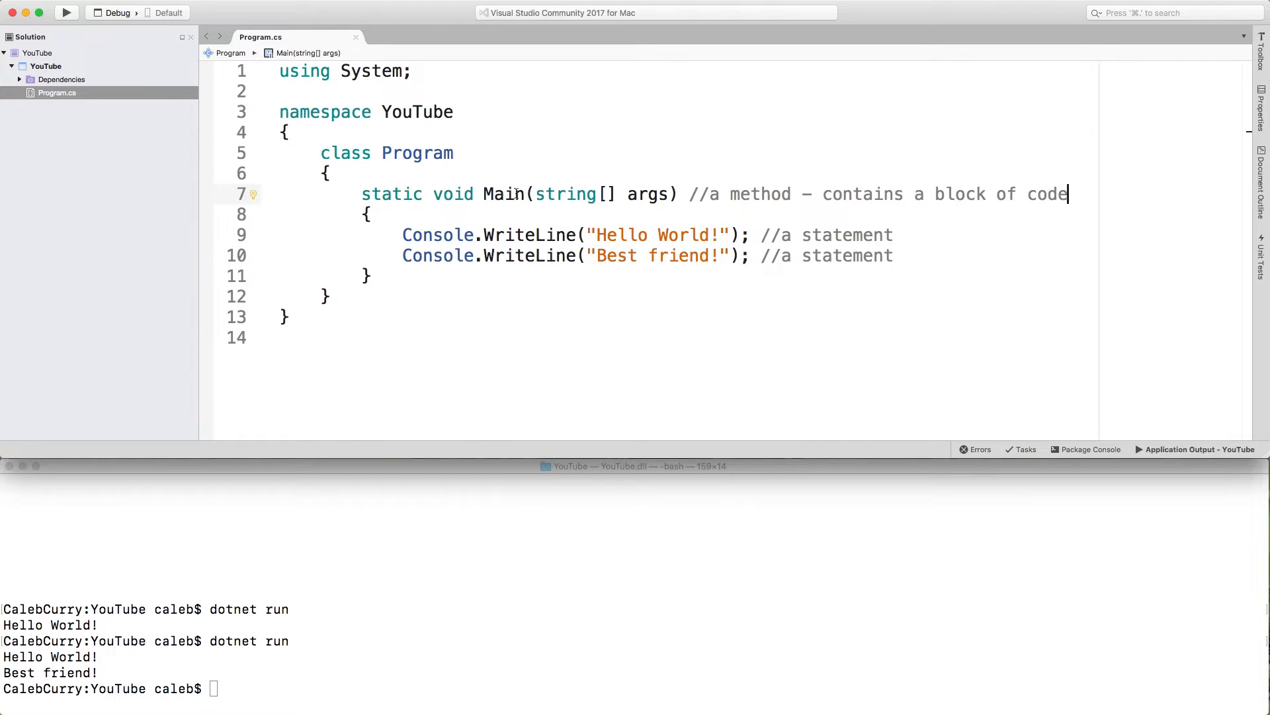
{"action": "double_click", "coordinate": [504, 193]}
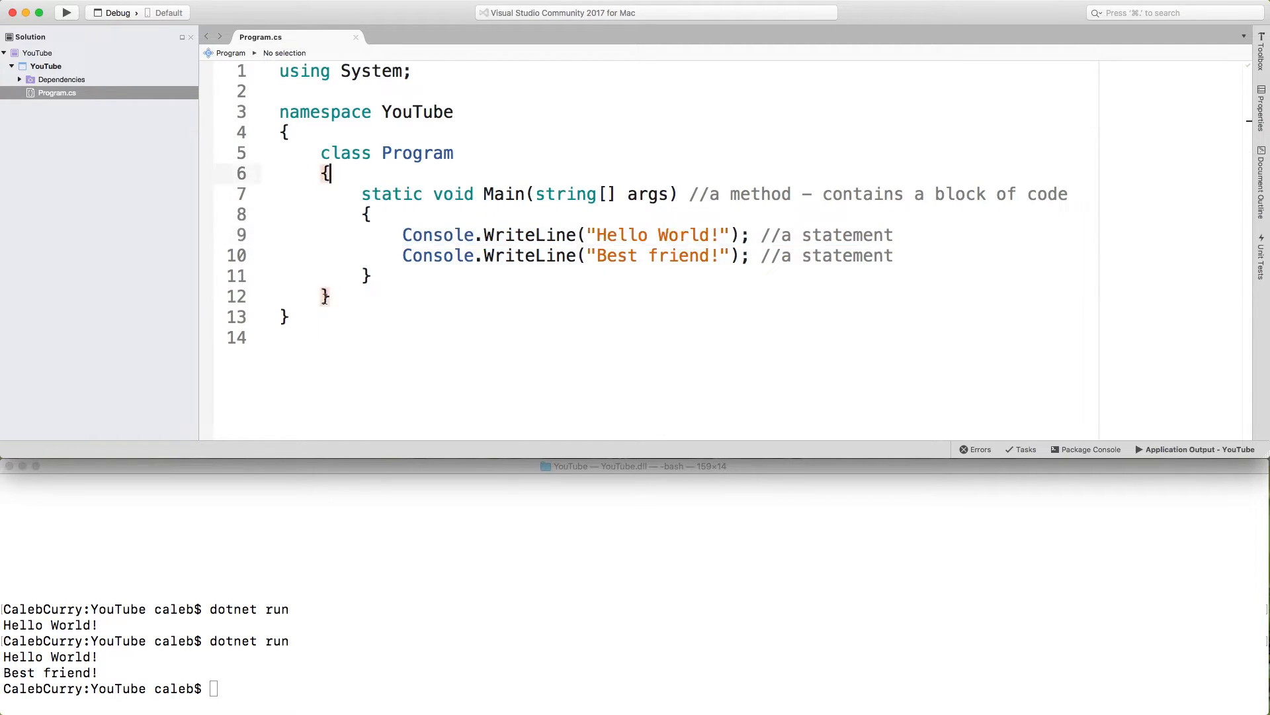
Comment the Program class with '//a class - has members (such as a method)'.
{"action": "double_click", "coordinate": [417, 152]}
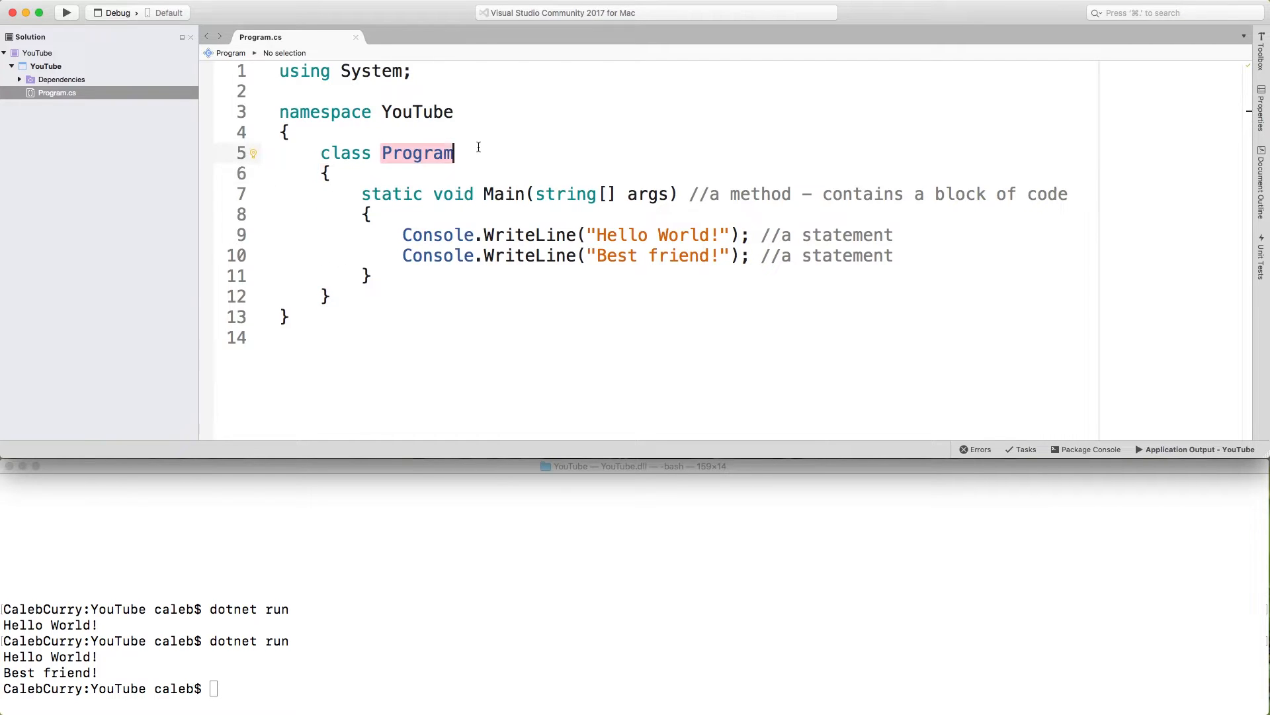
{"action": "type", "text": "//a"}
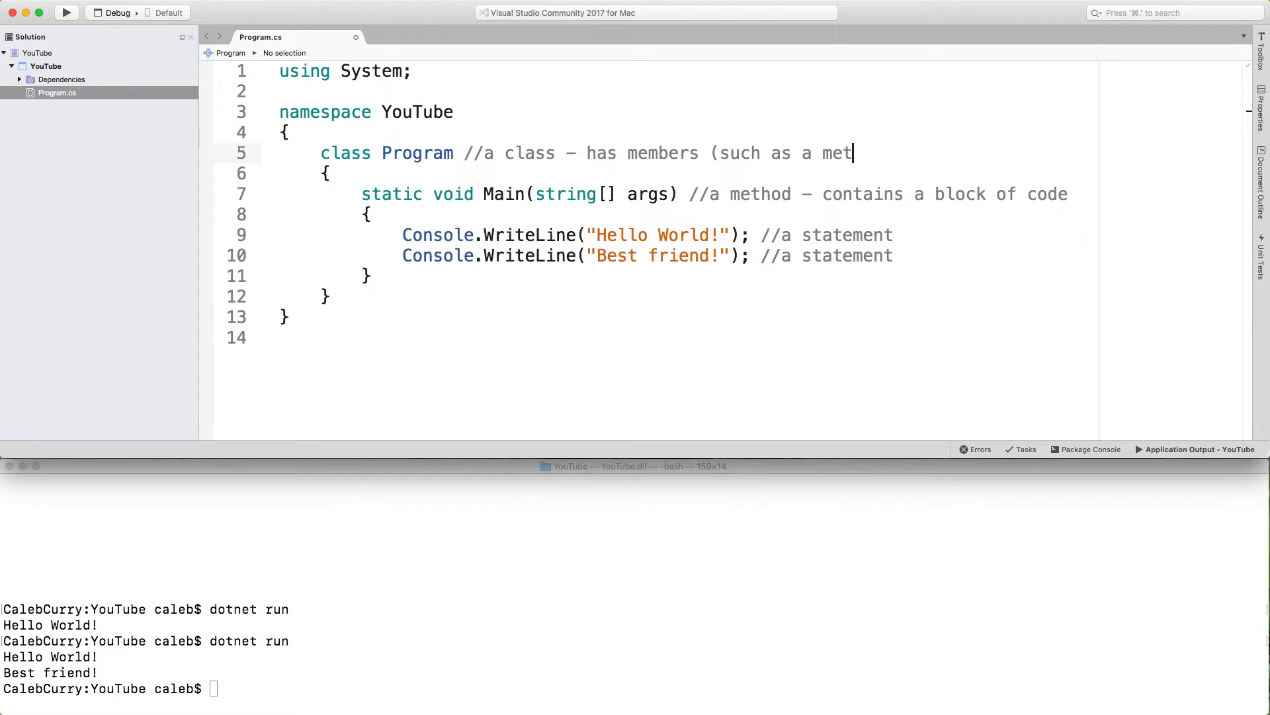
{"action": "type", "text": "hod)"}
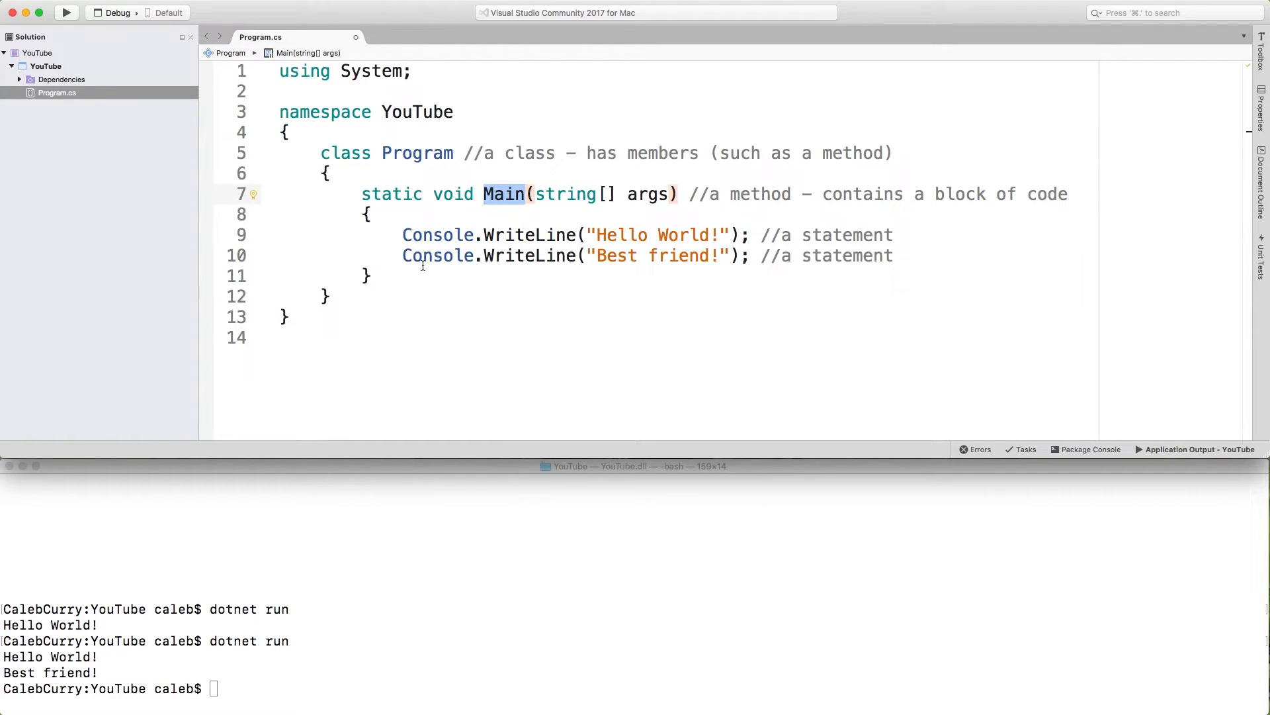
{"action": "mouse_move", "coordinate": [419, 153]}
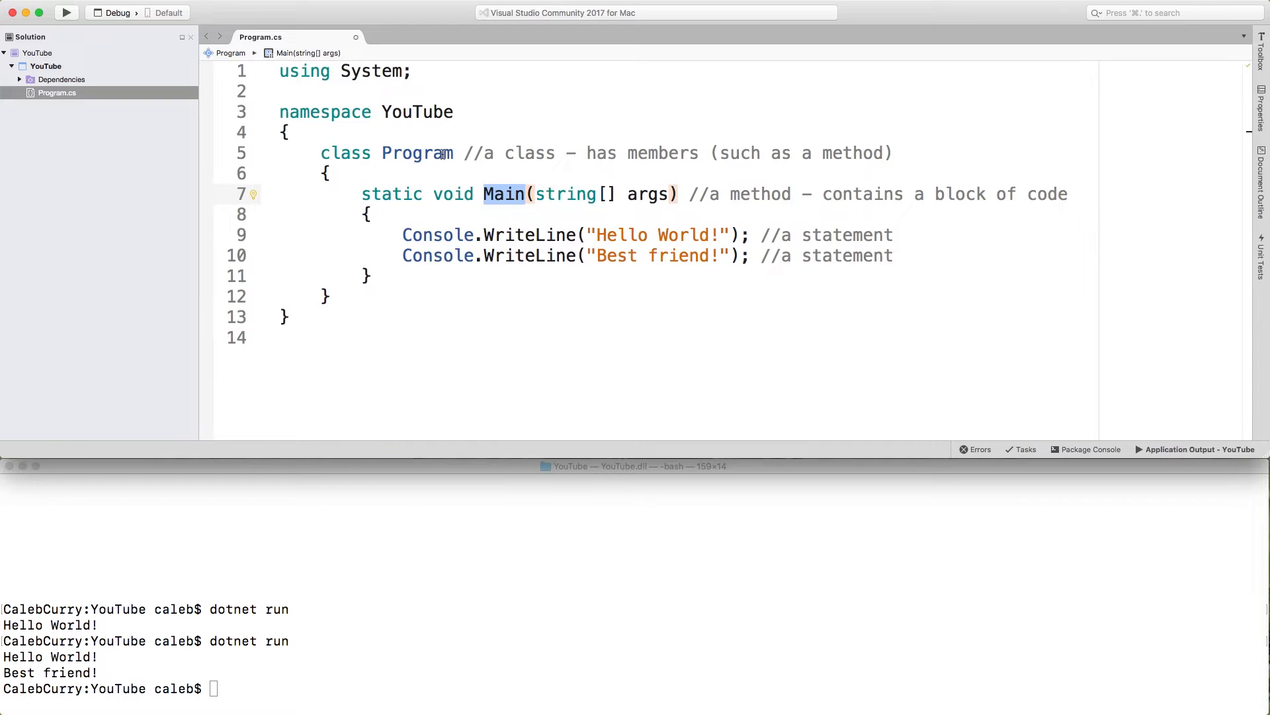
{"action": "mouse_move", "coordinate": [492, 123]}
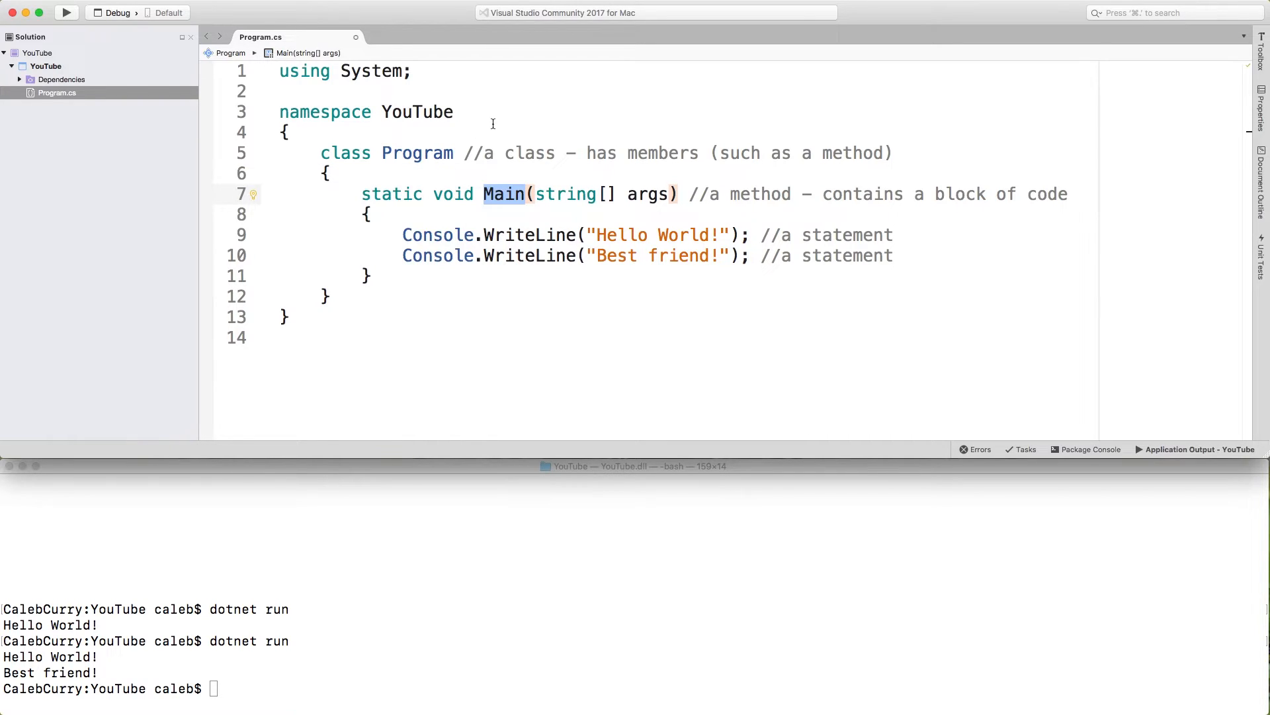
Add '//a namespace - used for organization' after namespace YouTube on line 3.
{"action": "double_click", "coordinate": [416, 112]}
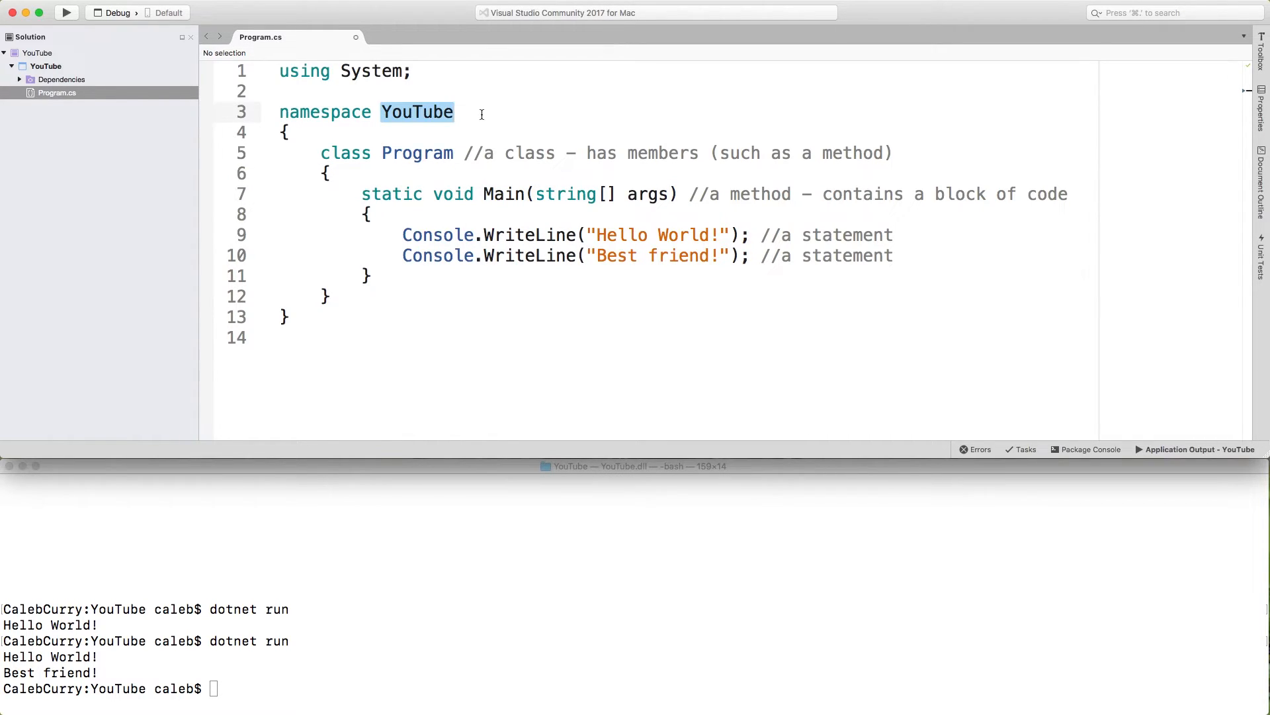
{"action": "type", "text": "//"}
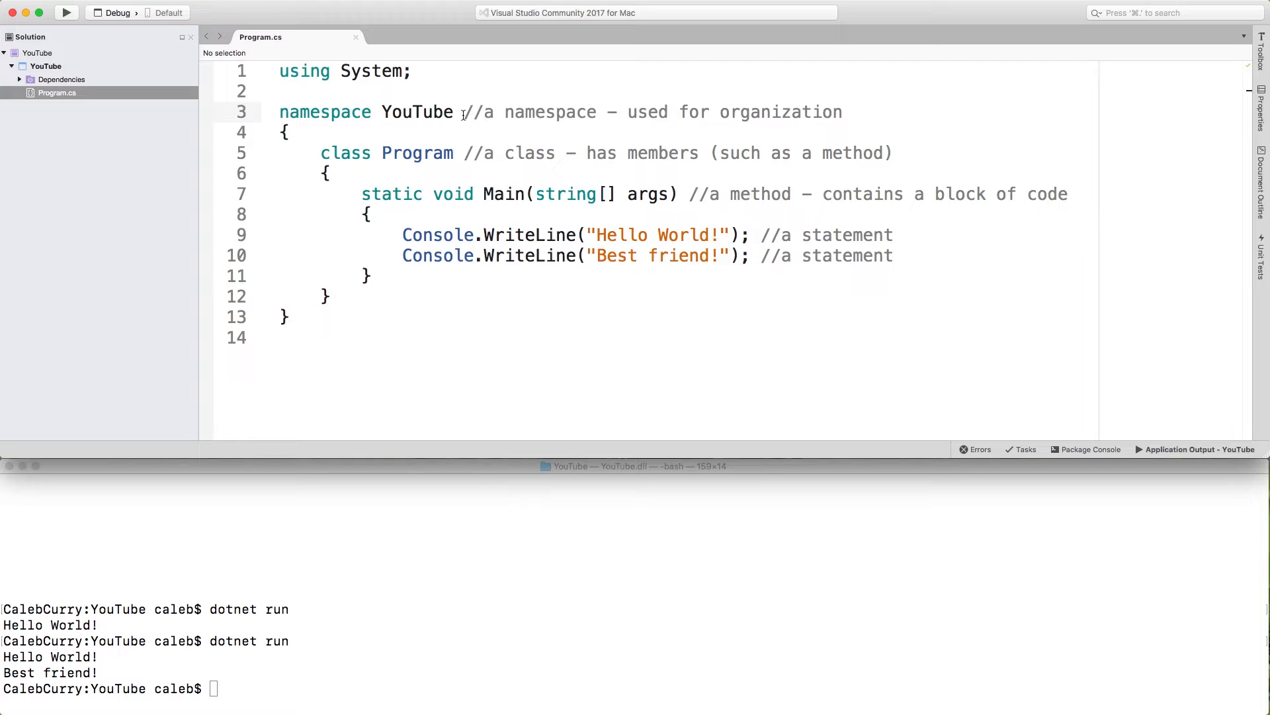
{"action": "left_click", "coordinate": [842, 112]}
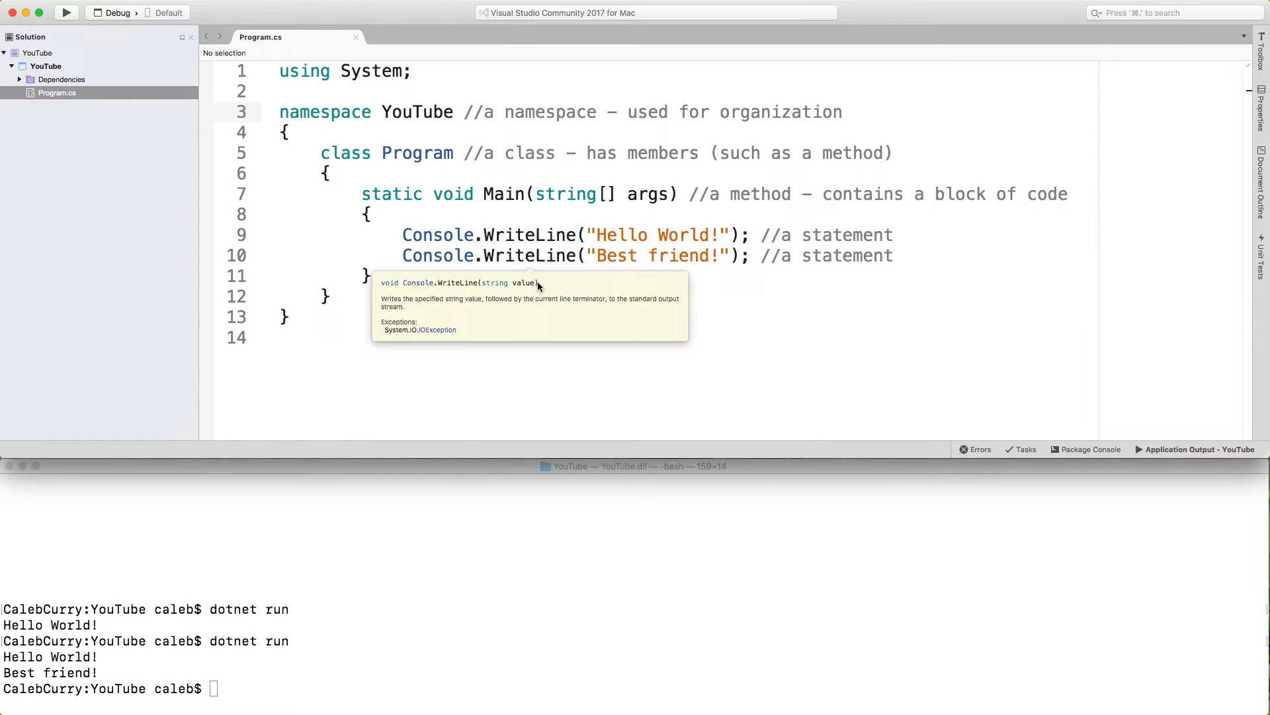
{"action": "mouse_move", "coordinate": [891, 387]}
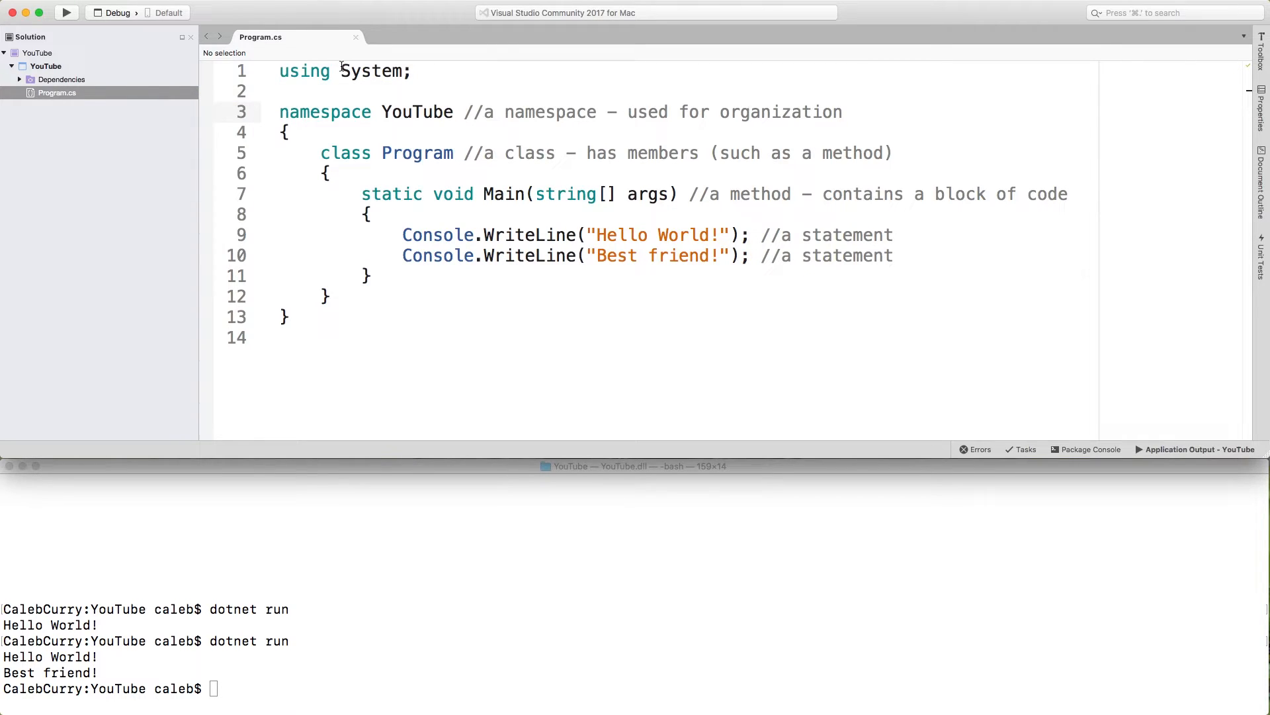
{"action": "mouse_move", "coordinate": [375, 71]}
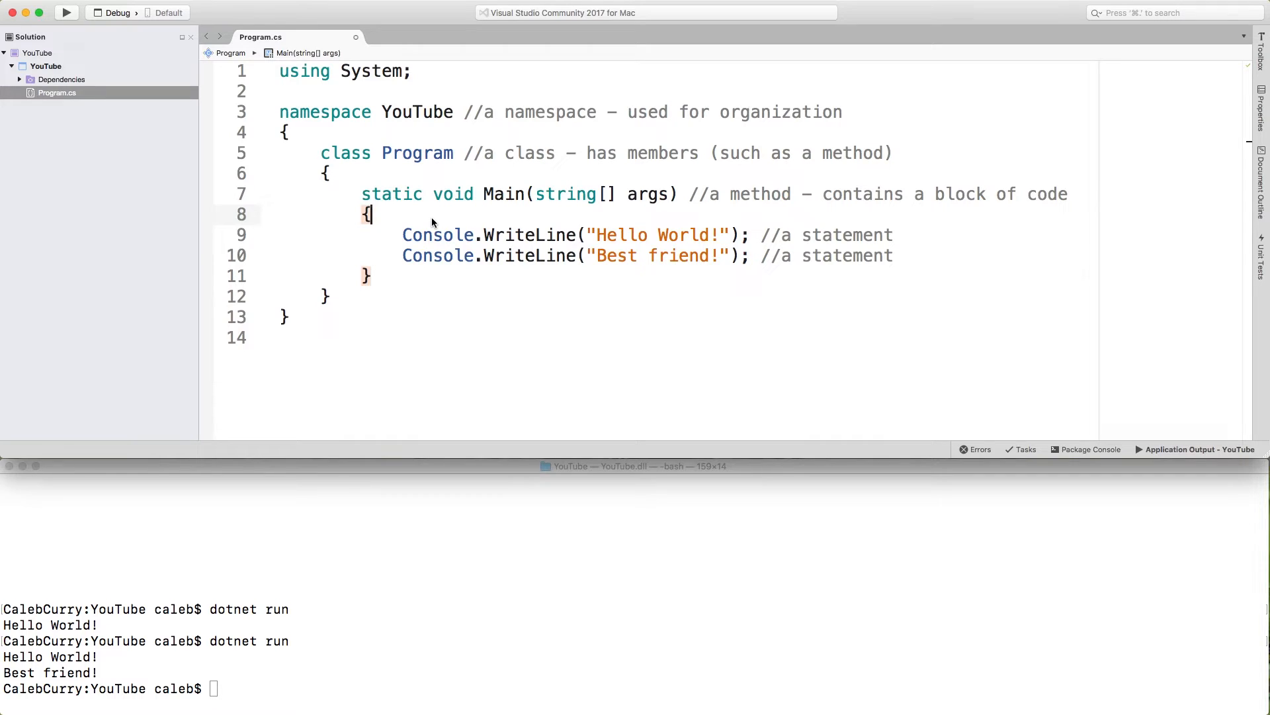
Add System.Console.WriteLine() commented 'fully qualified name' and select the System prefix.
{"action": "type", "text": "System"}
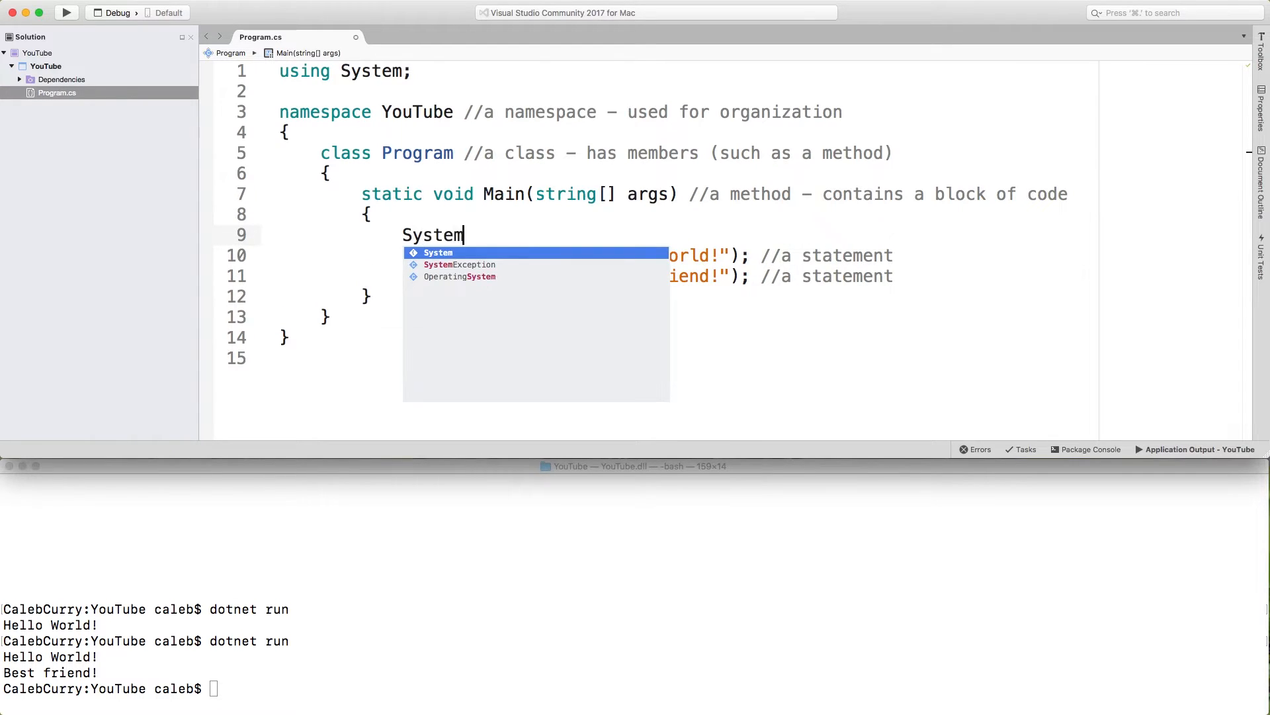
{"action": "type", "text": ".Console.WriteLine();"}
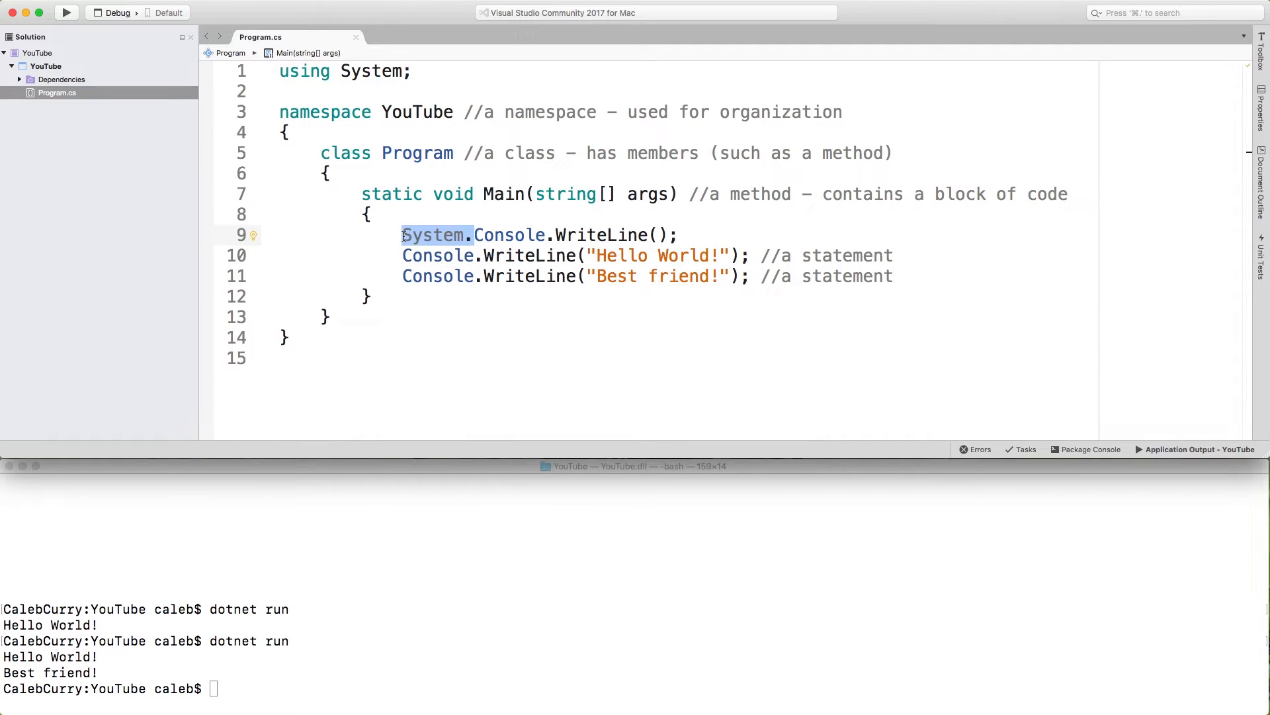
{"action": "type", "text": "//"}
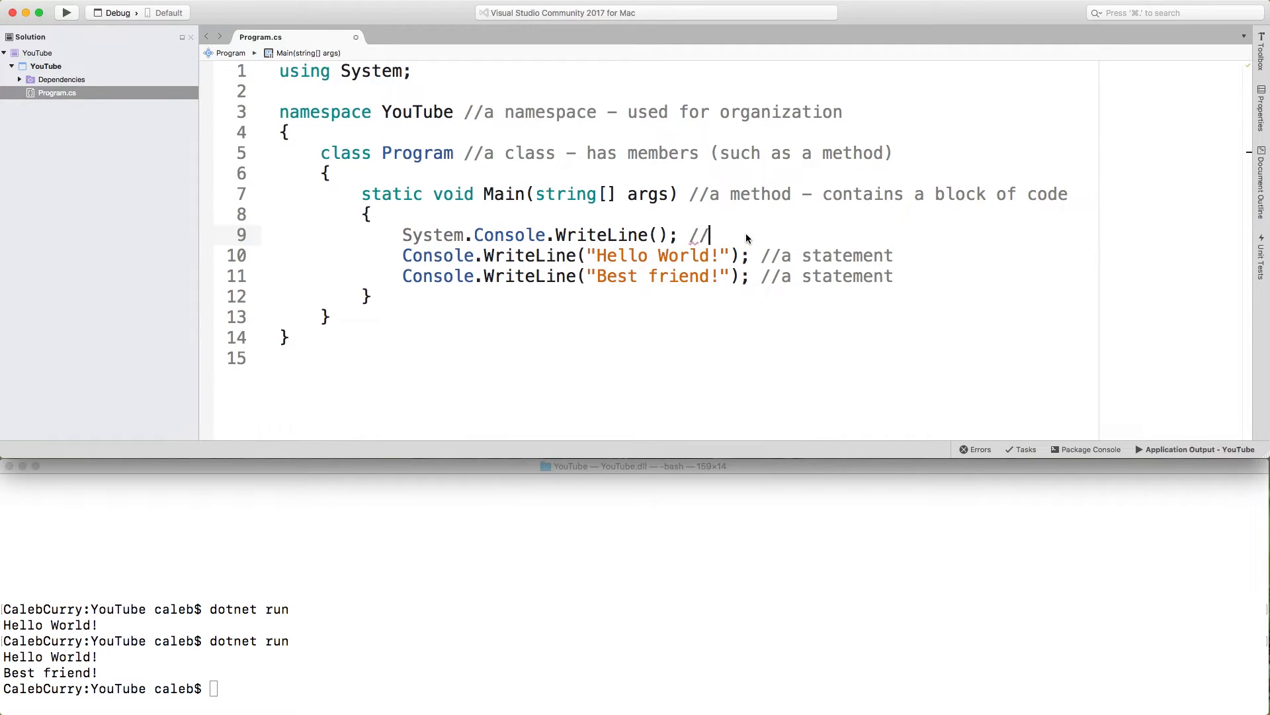
{"action": "type", "text": "fully qualified name"}
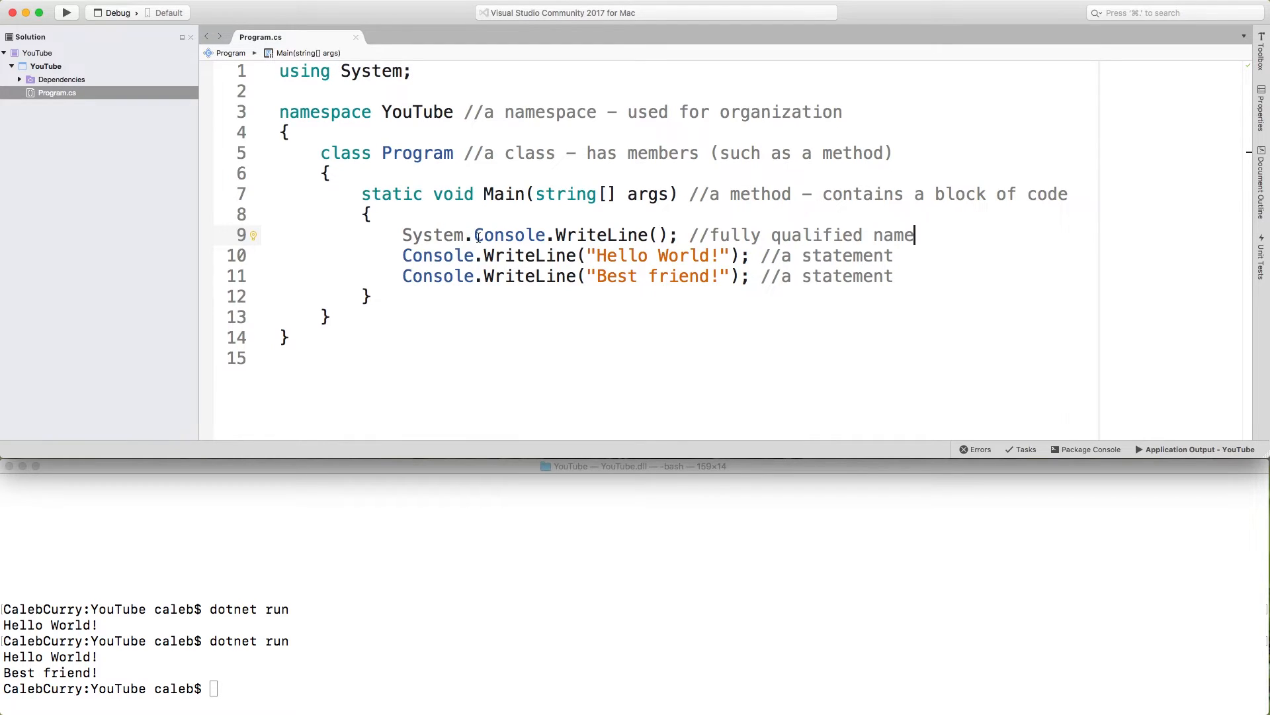
{"action": "double_click", "coordinate": [433, 235]}
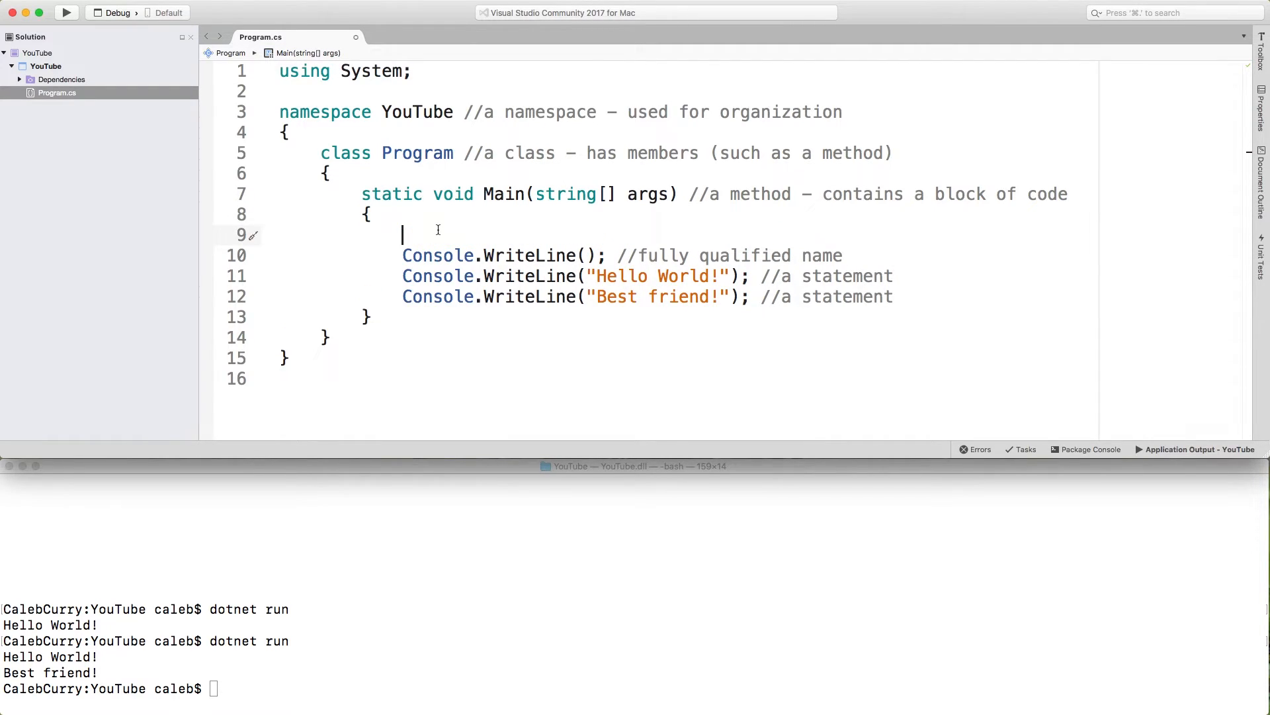
Declare List<int> list and apply the quick fix adding using System.Collections.Generic.
{"action": "type", "text": "List<int"}
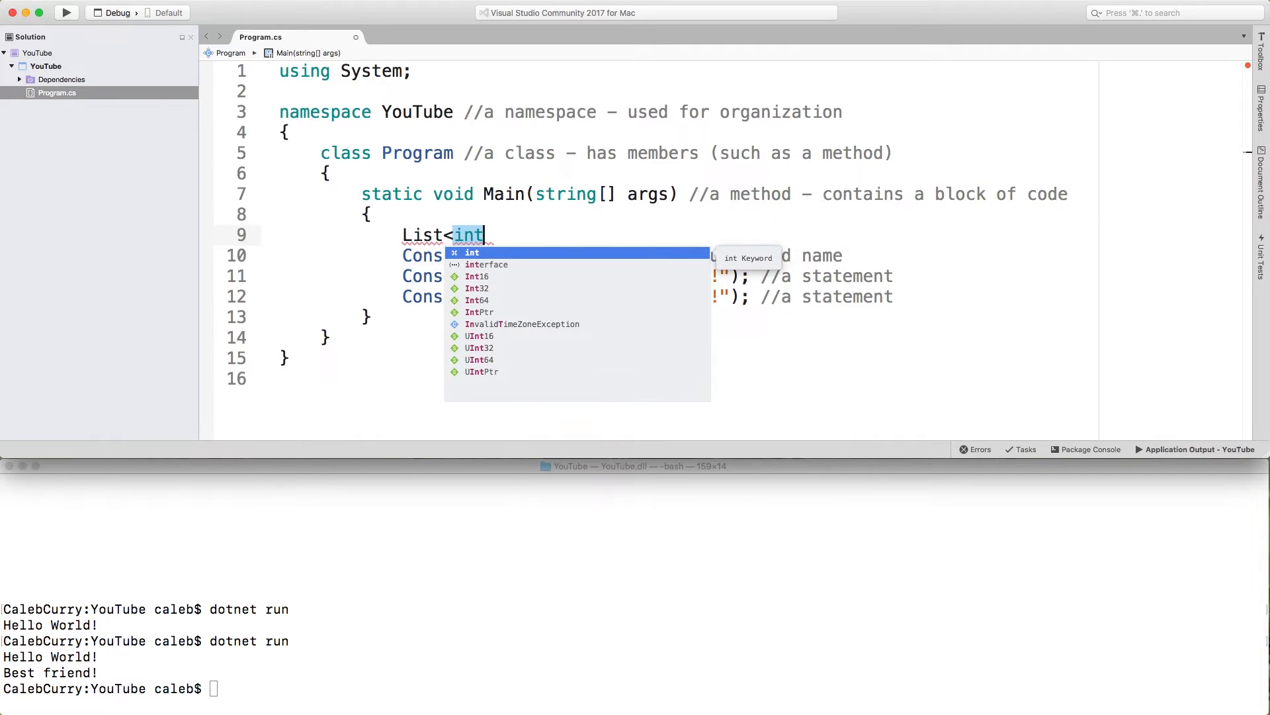
{"action": "type", "text": "> list;"}
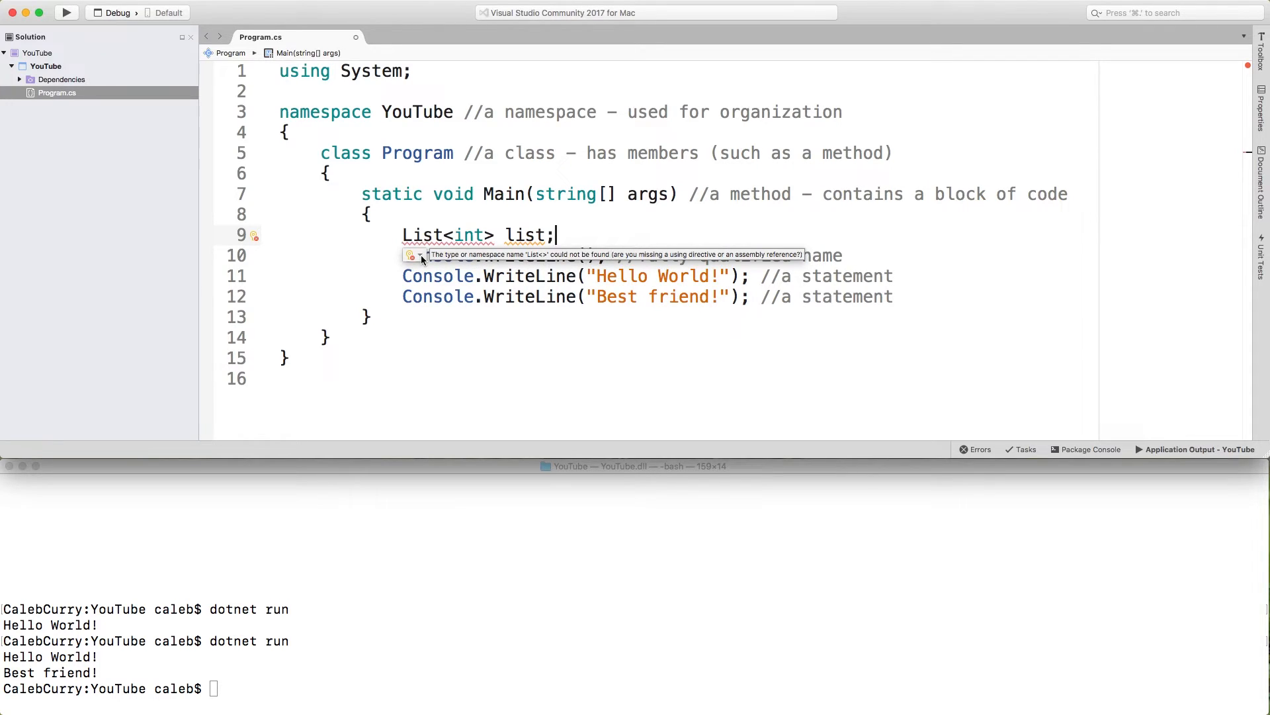
{"action": "left_click", "coordinate": [416, 254]}
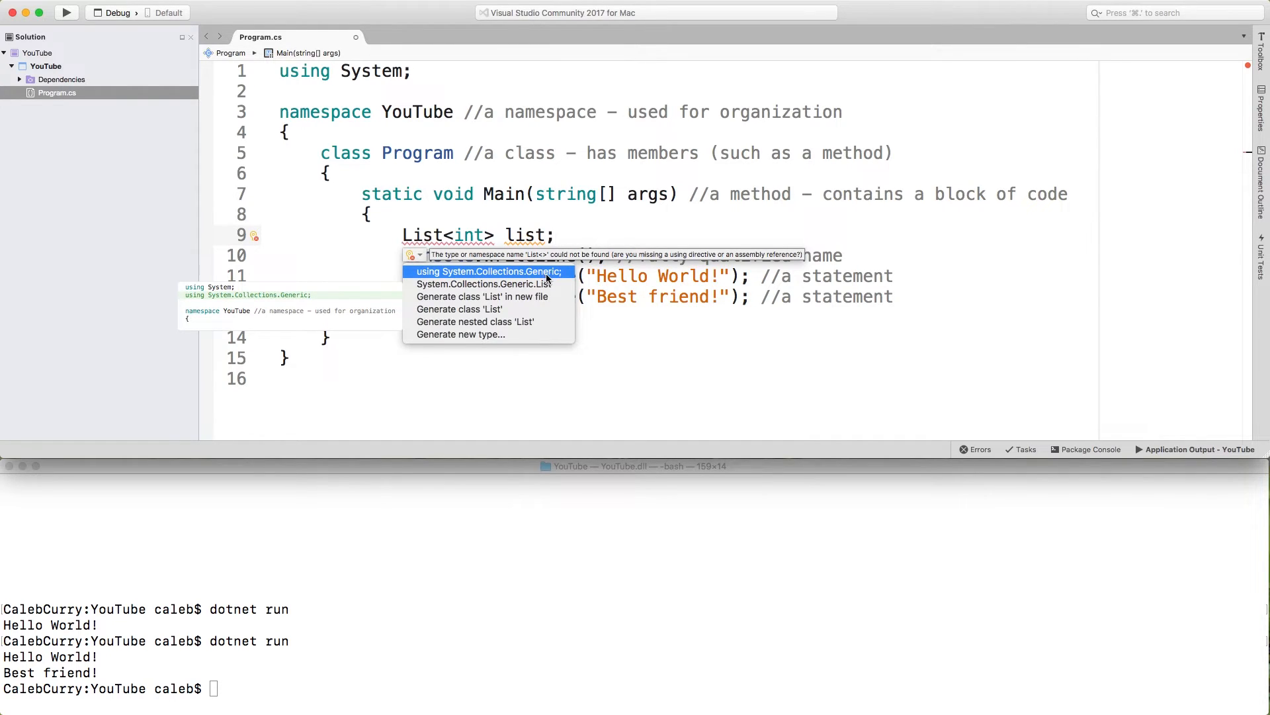
{"action": "left_click", "coordinate": [487, 272]}
{"action": "type", "text": "//"}
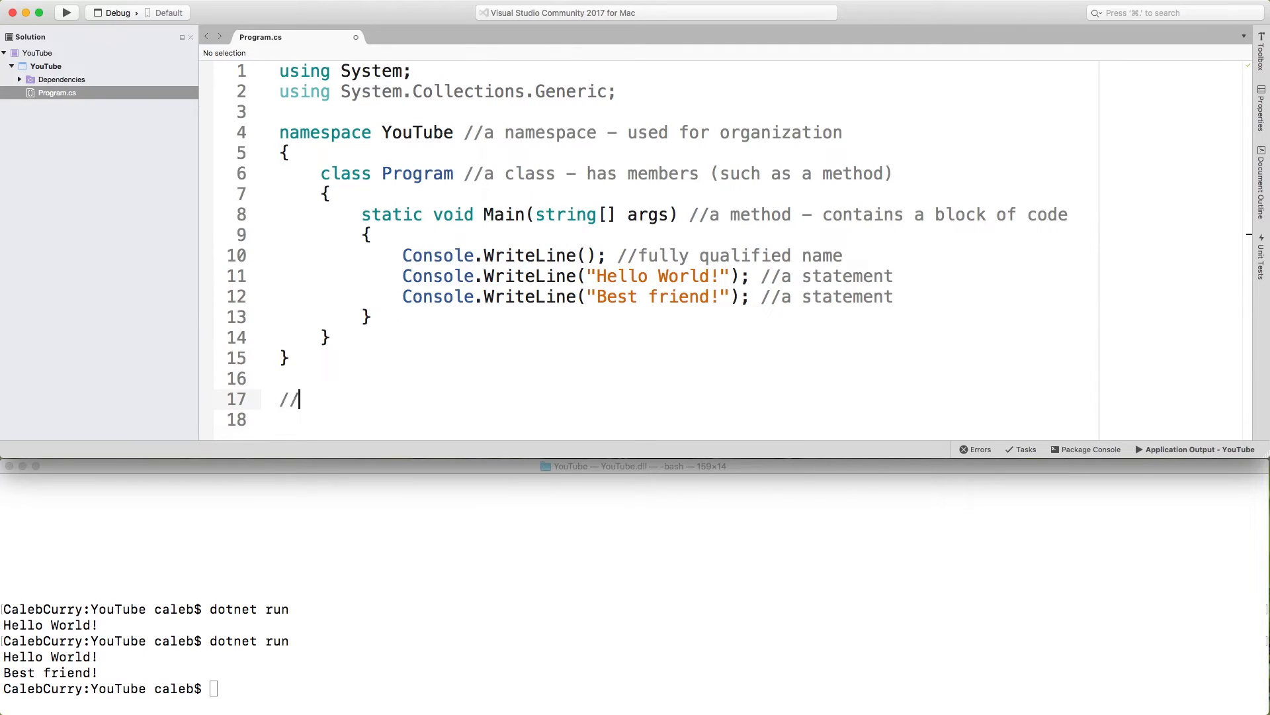
Type '//namespace -> classes -> members -> method -> statements' at the end of the file.
{"action": "type", "text": "namespace -> cl"}
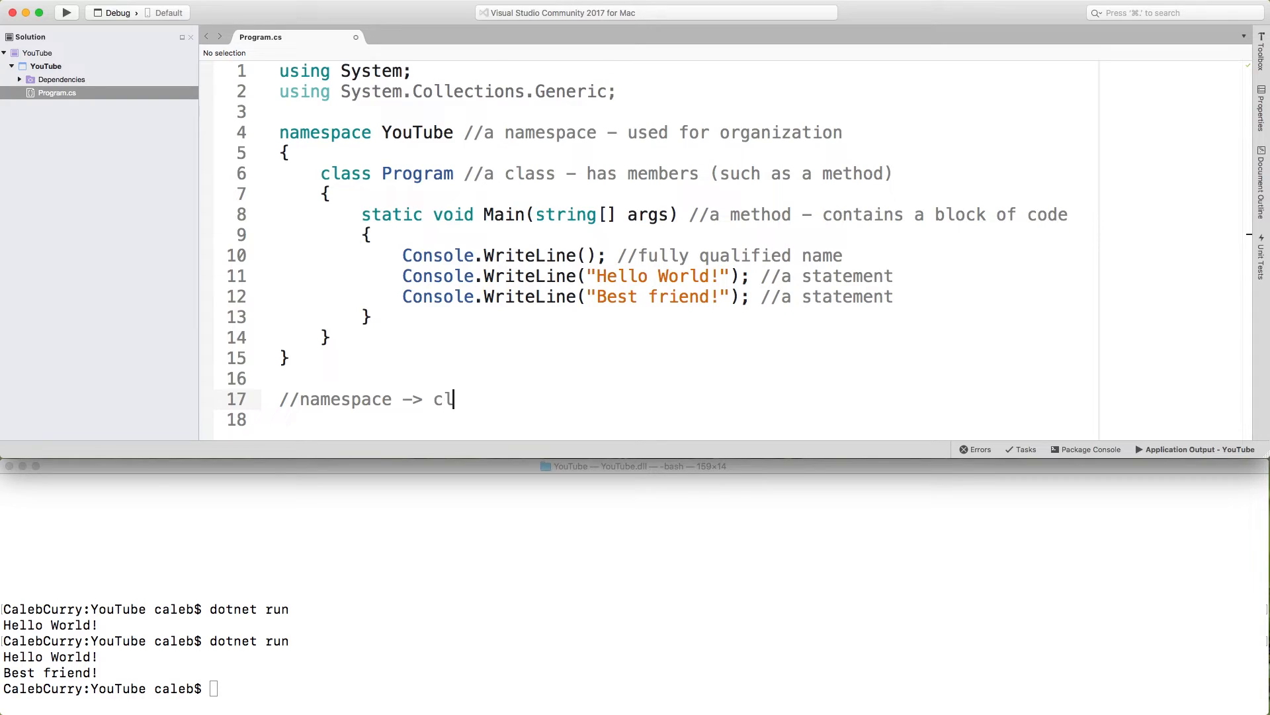
{"action": "type", "text": "asses -> members ->"}
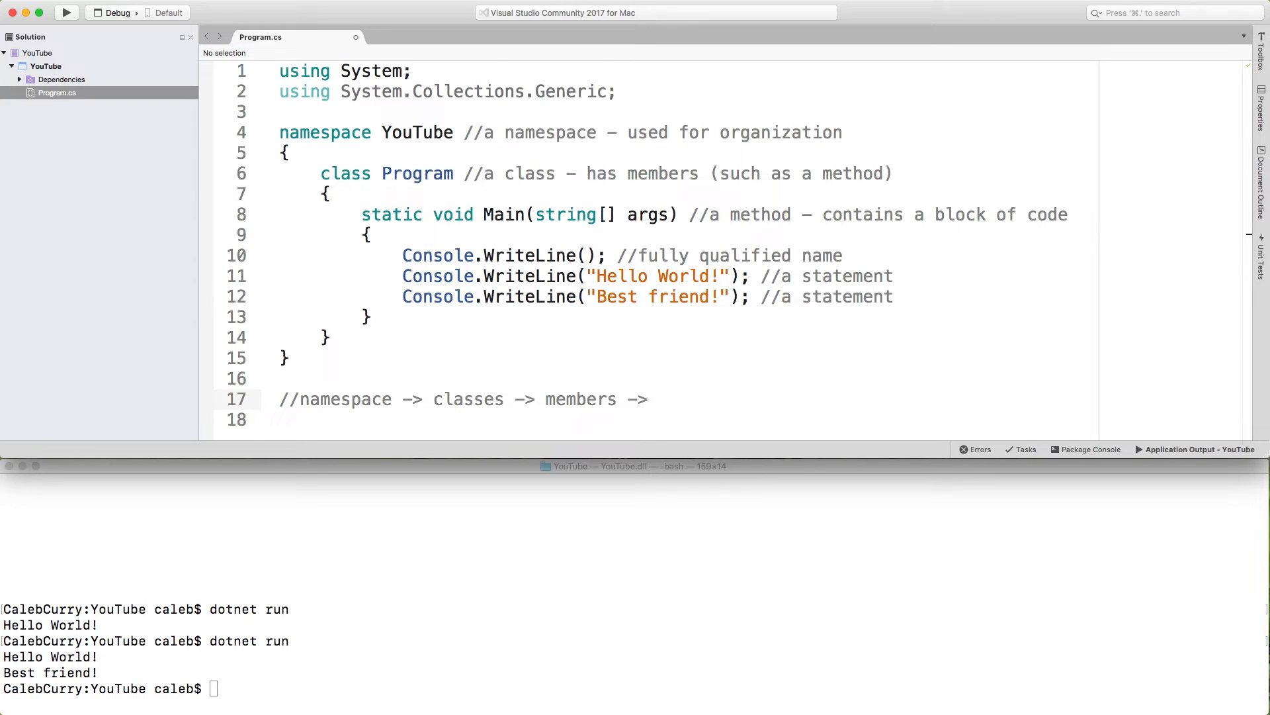
{"action": "type", "text": "method -> statement"}
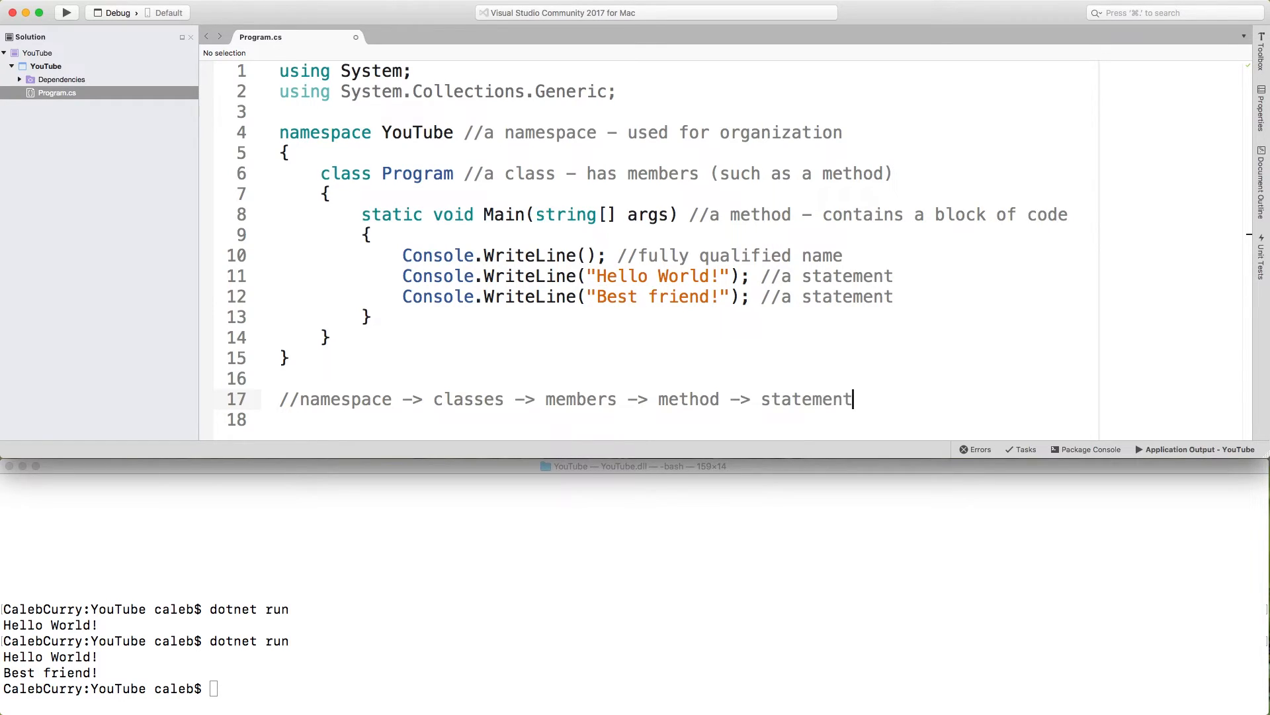
{"action": "type", "text": "s"}
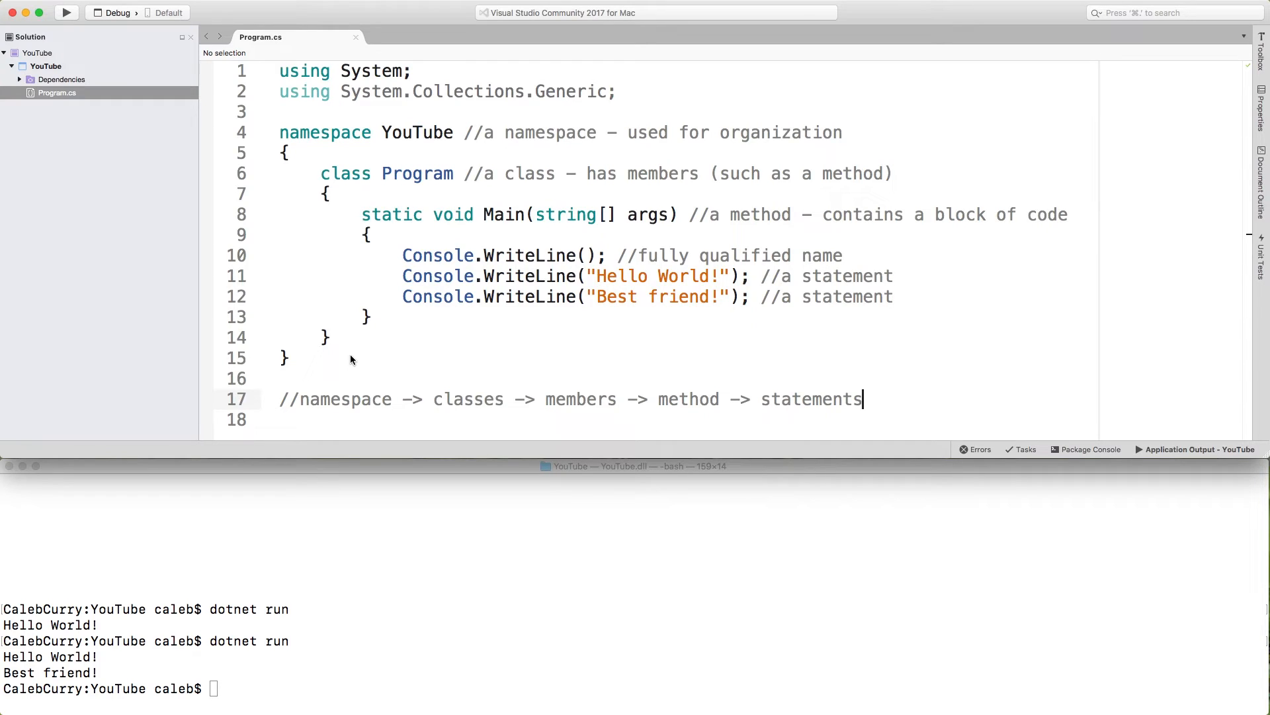
{"action": "mouse_move", "coordinate": [307, 391]}
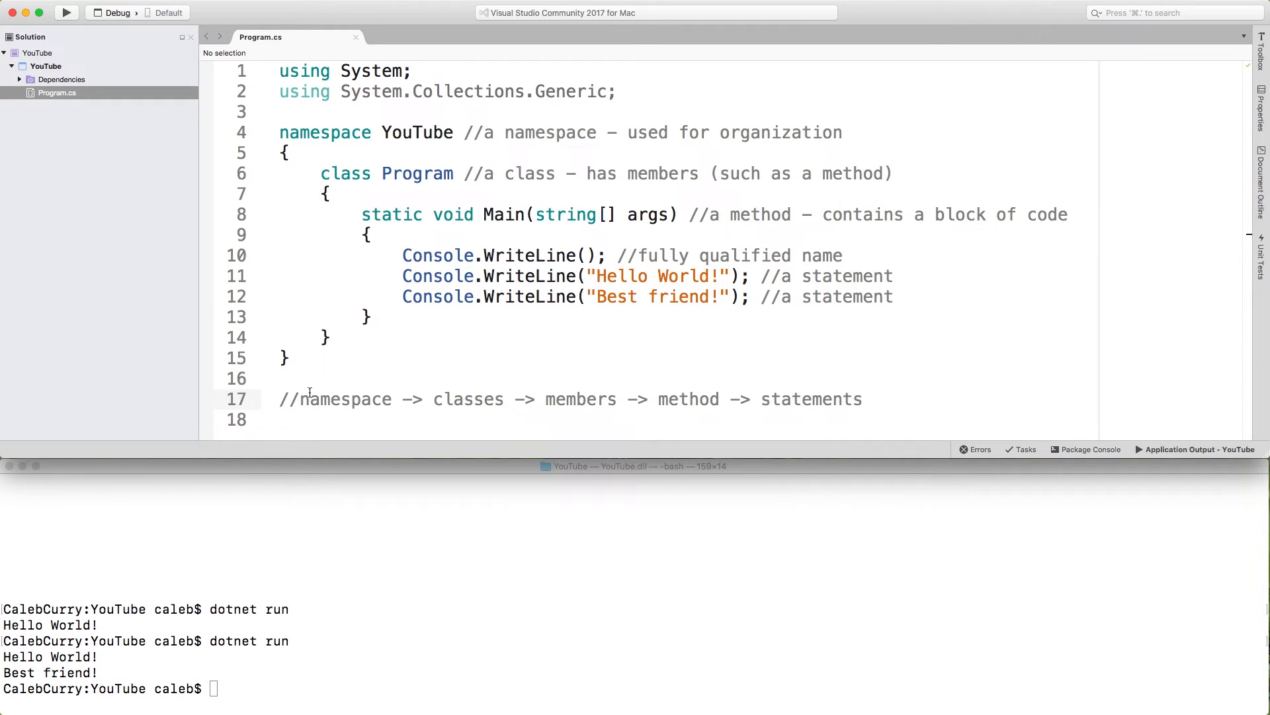
Edit the hierarchy comment, inserting 'statement' just before 'classes'.
{"action": "left_click_drag", "start_coordinate": [302, 398], "coordinate": [863, 398]}
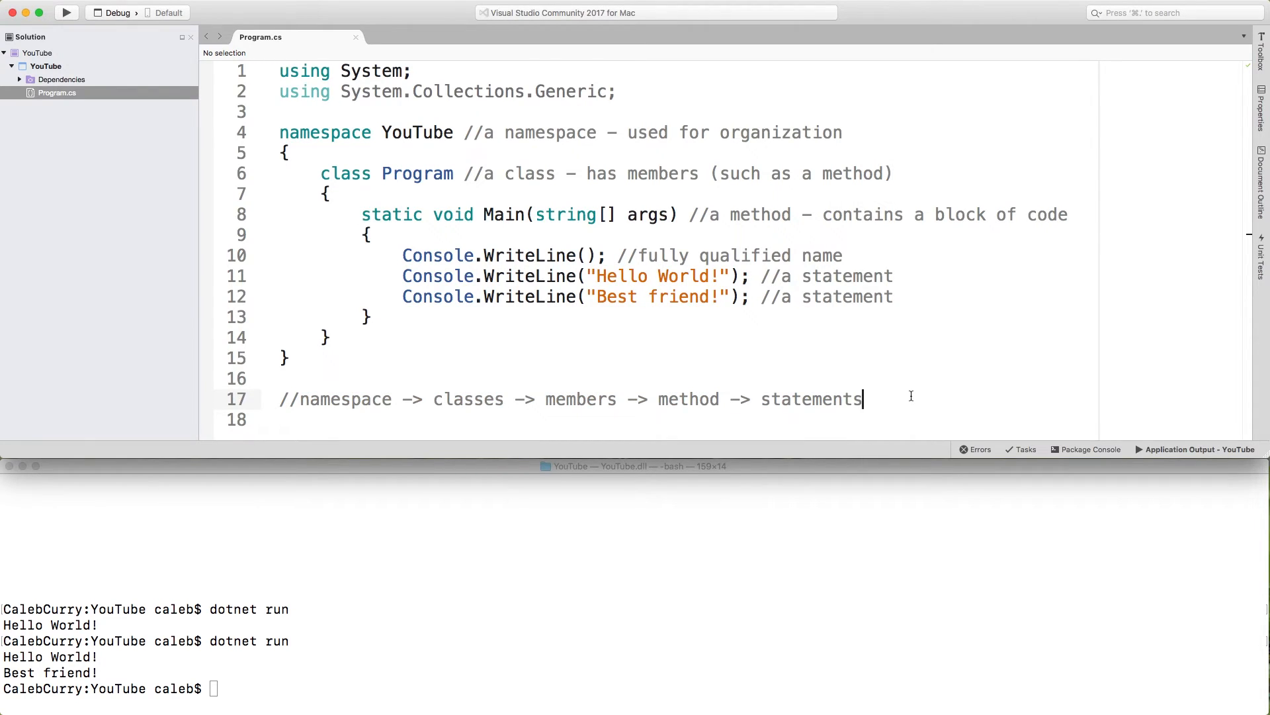
{"action": "double_click", "coordinate": [810, 399]}
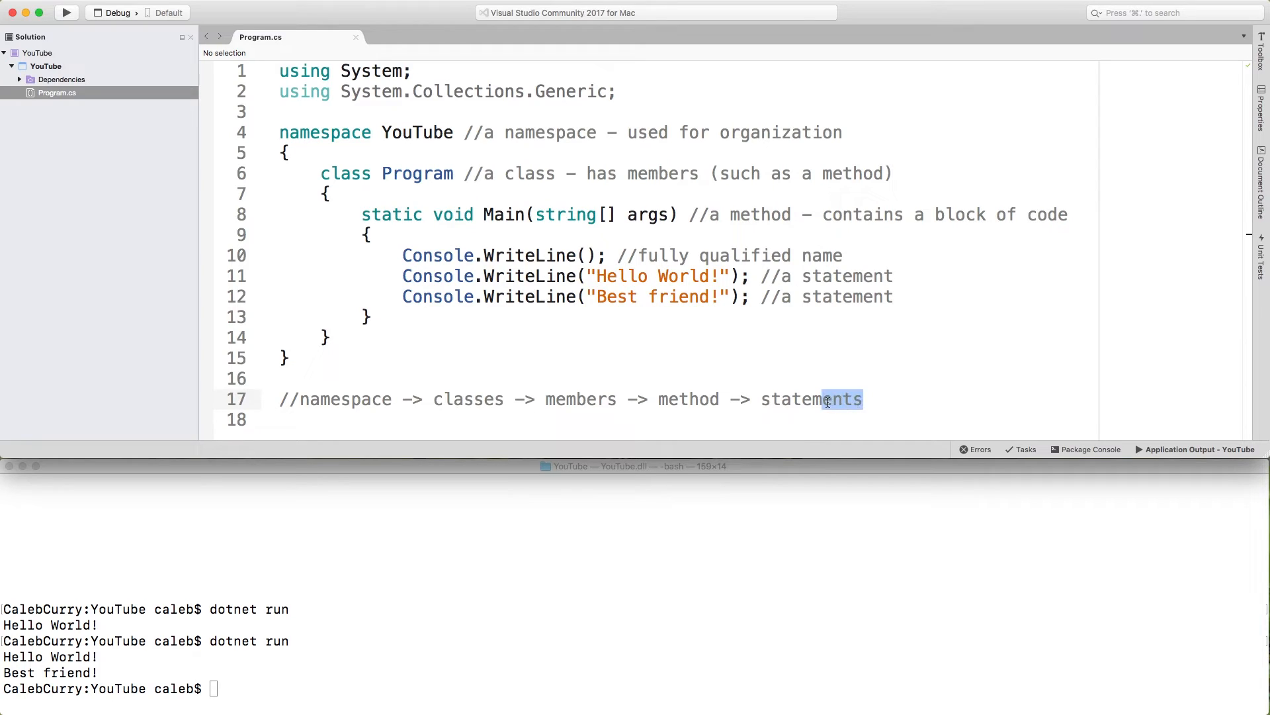
{"action": "double_click", "coordinate": [811, 398]}
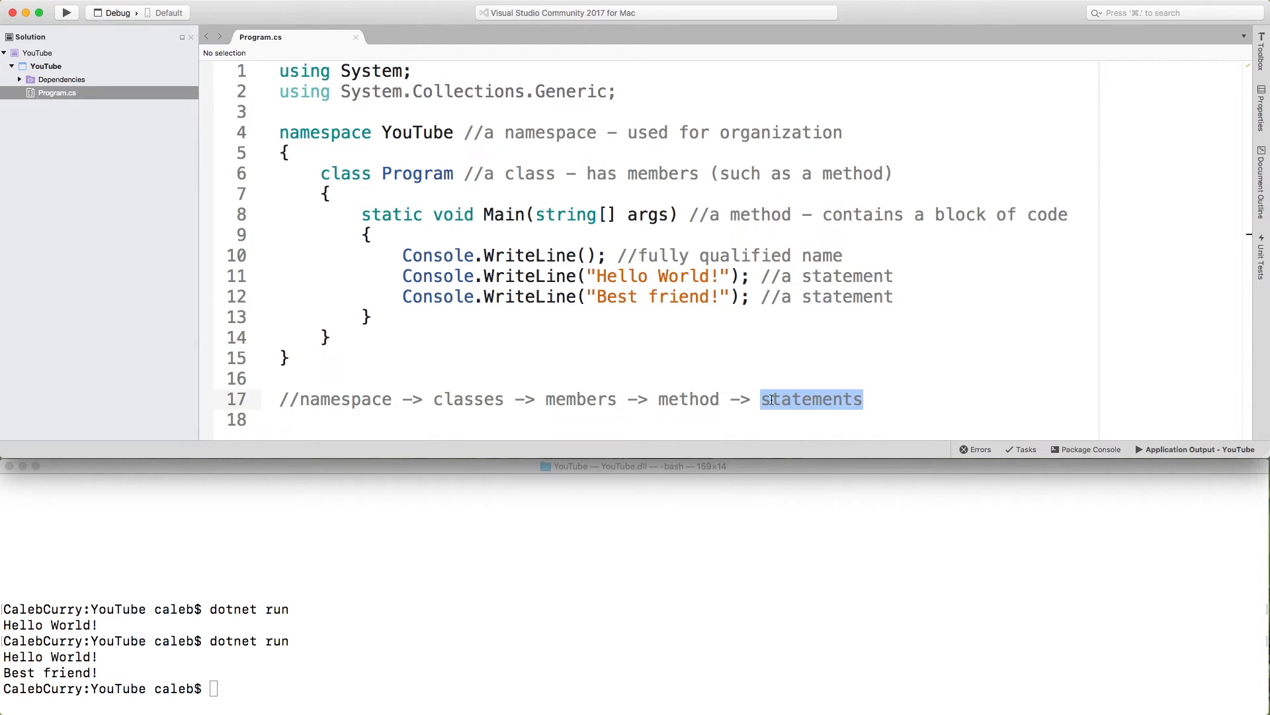
{"action": "left_click", "coordinate": [432, 398]}
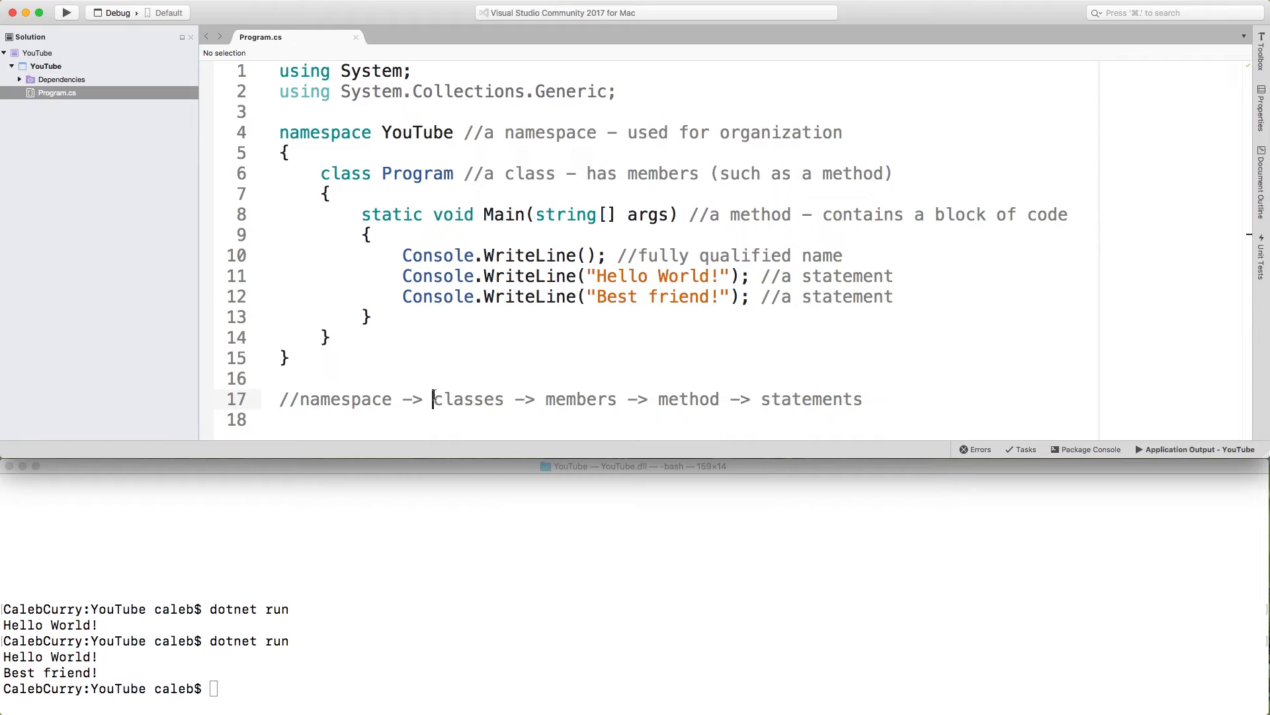
{"action": "type", "text": "statement"}
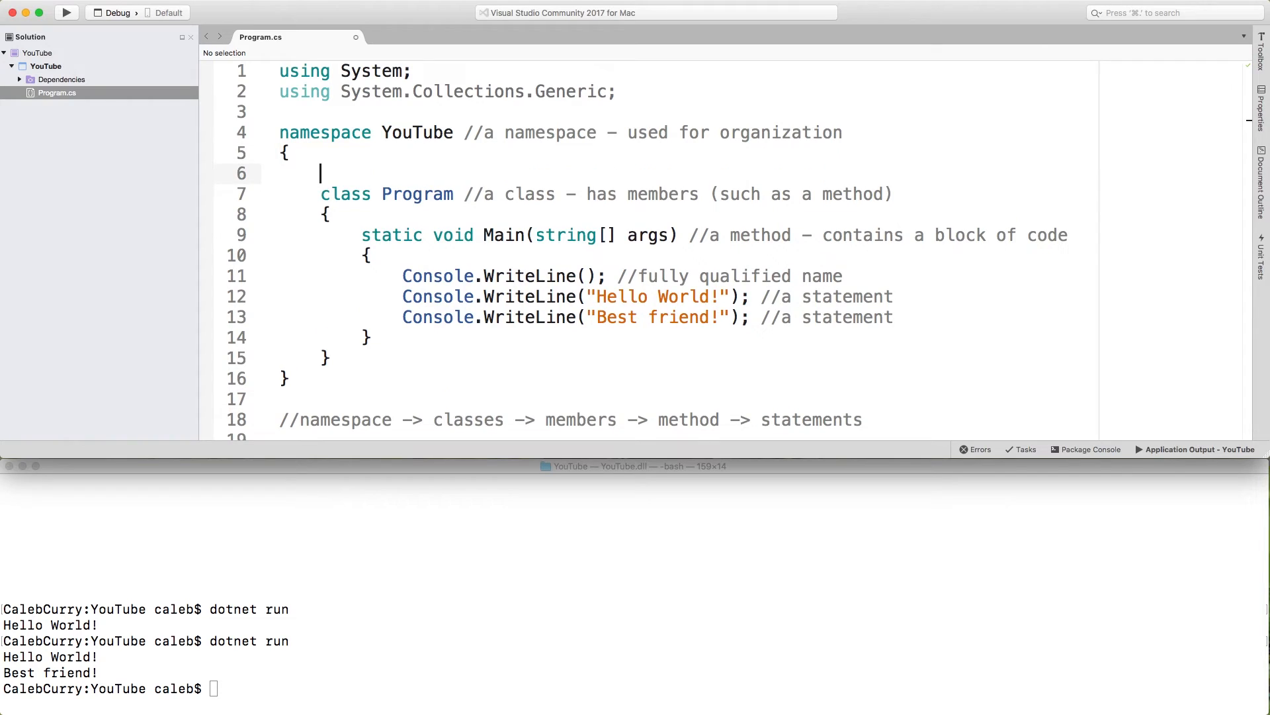
Type a trial Console.WriteLine(); on the blank line inside the namespace.
{"action": "type", "text": "Console.Wri"}
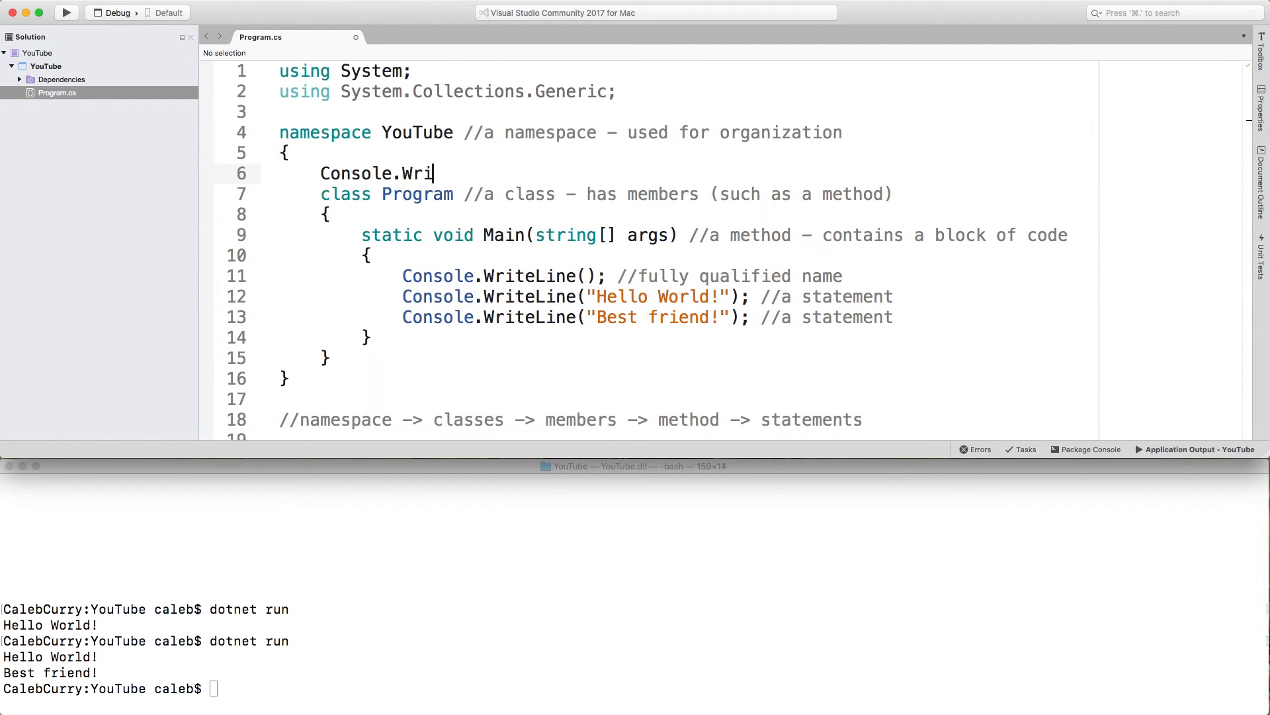
{"action": "type", "text": "teLine();"}
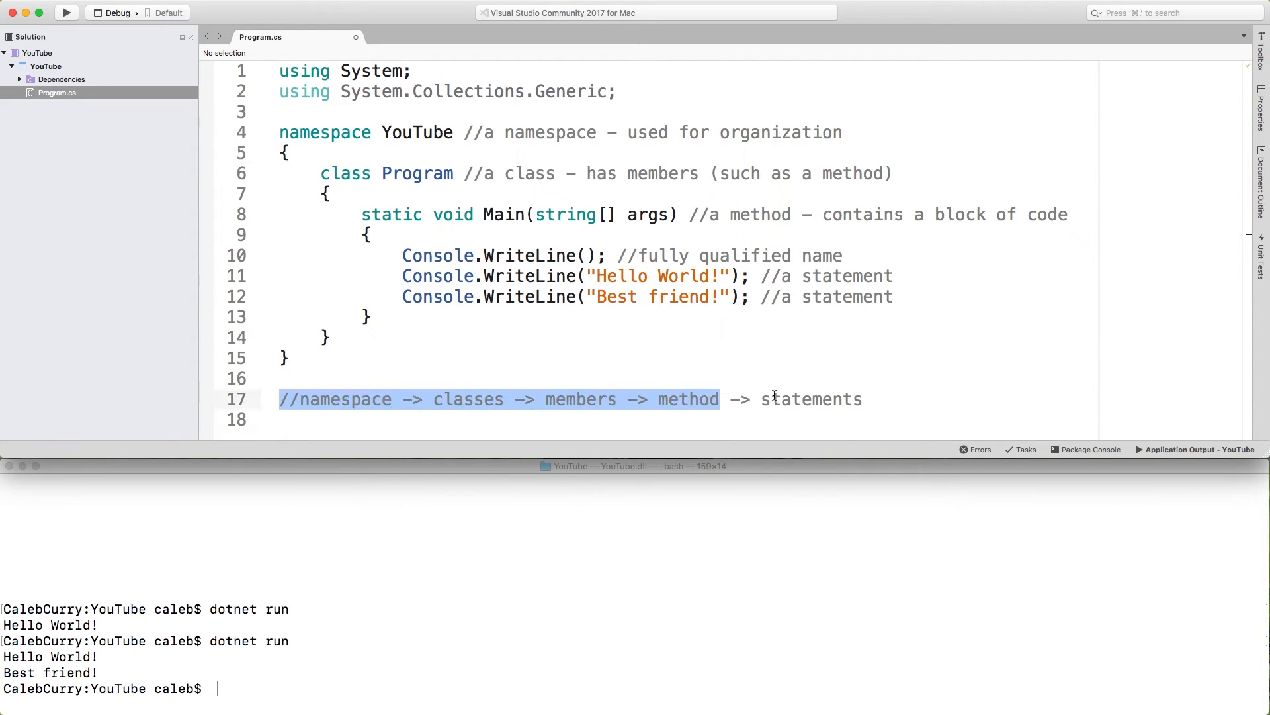
{"action": "left_click", "coordinate": [867, 398]}
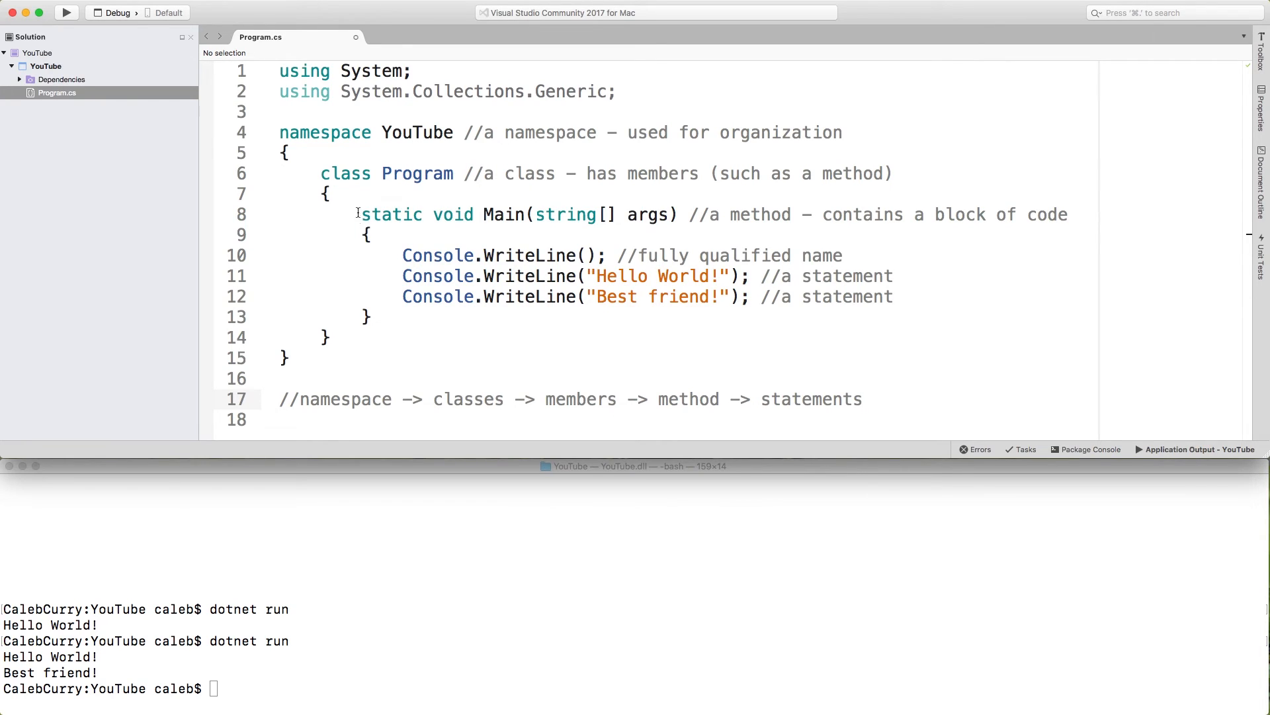
{"action": "left_click", "coordinate": [539, 215]}
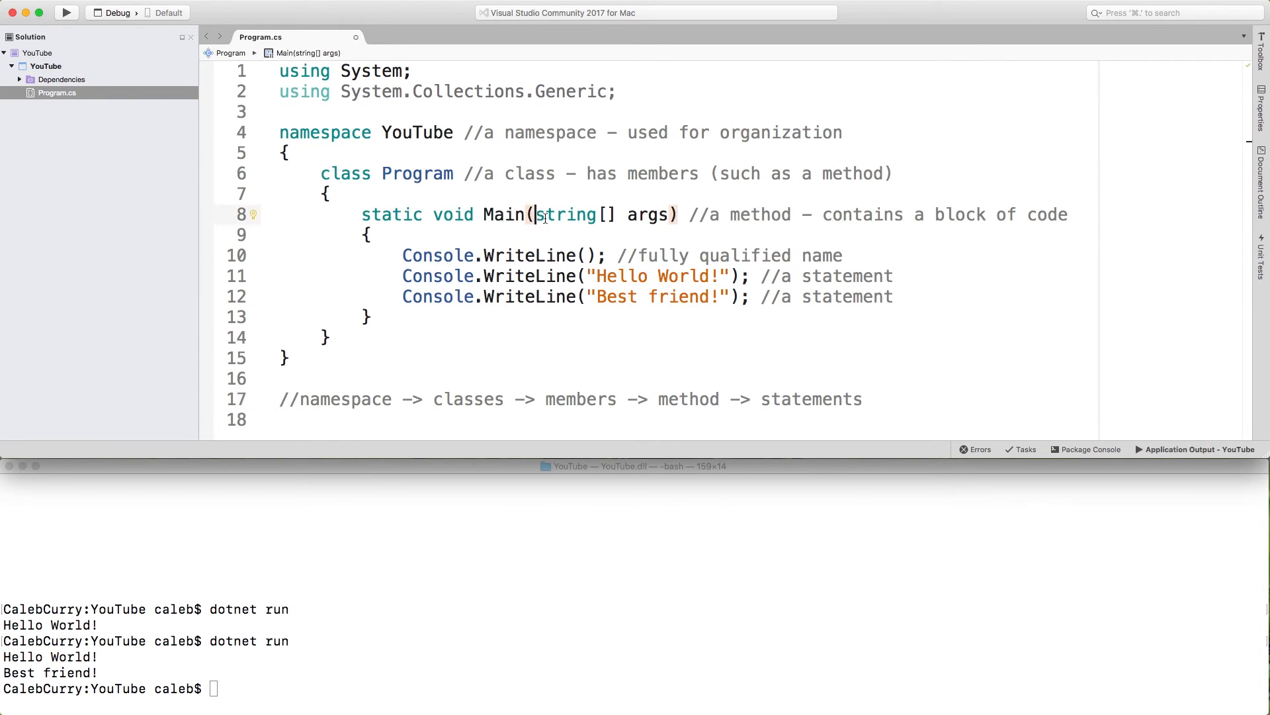
{"action": "left_click_drag", "start_coordinate": [535, 214], "coordinate": [673, 214]}
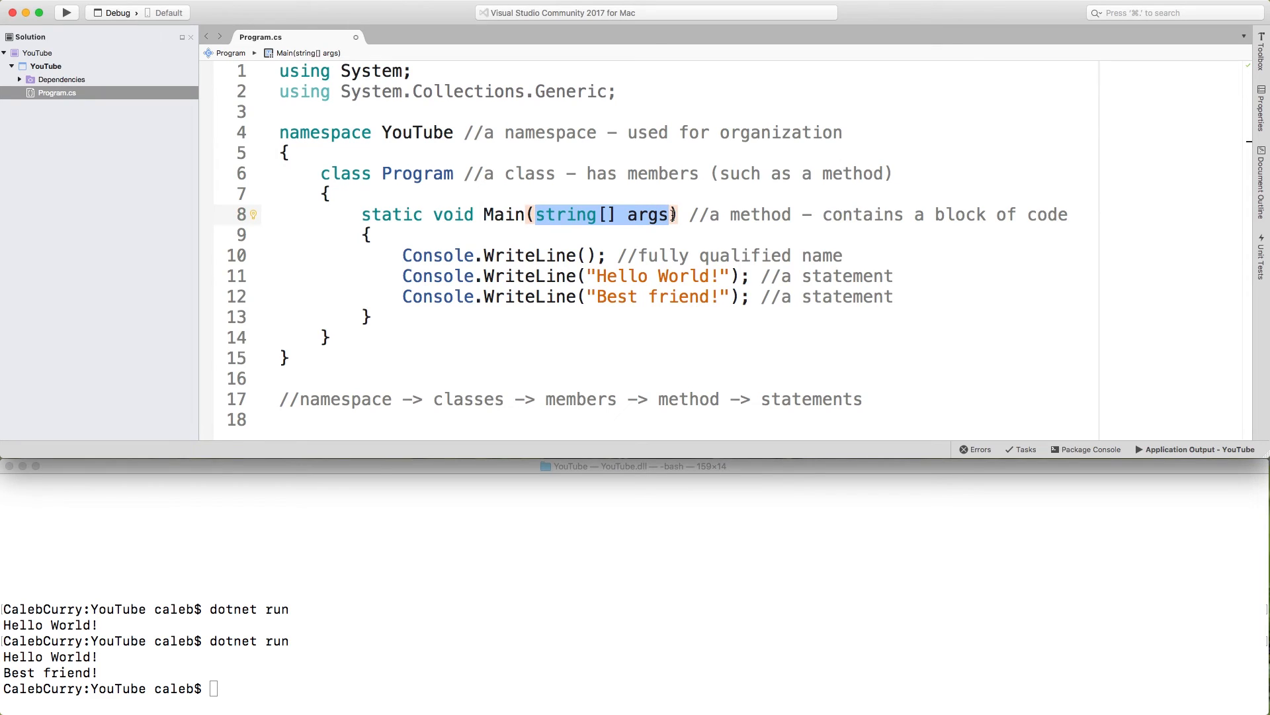